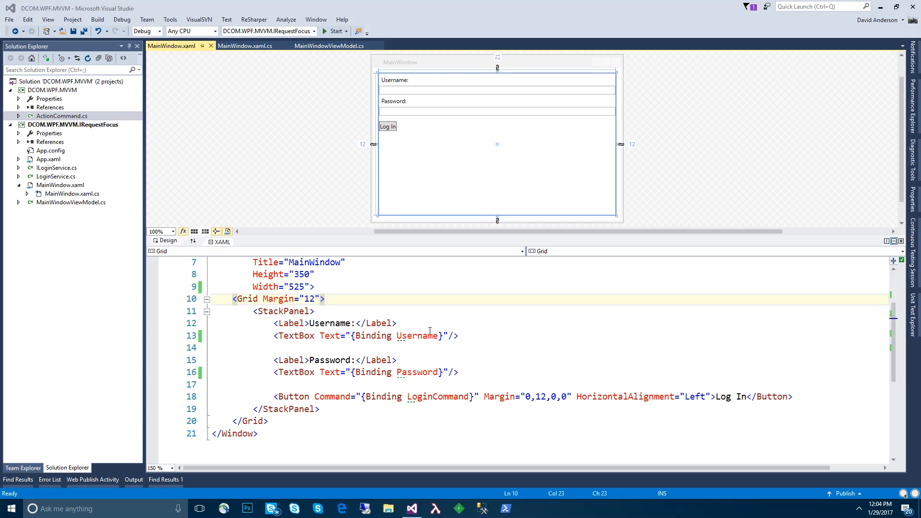
- Inspect the login form's password field, Log In button and Password label in MainWindow.xaml
click(496, 110)
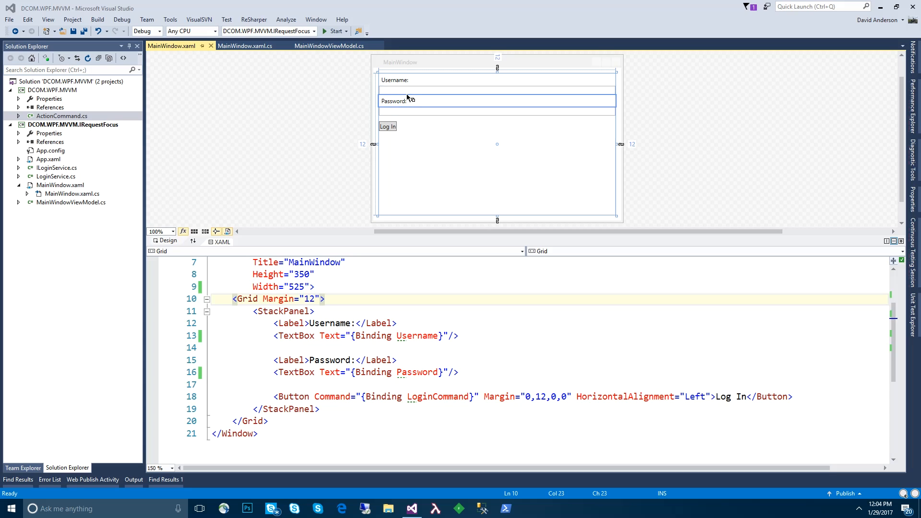
click(387, 126)
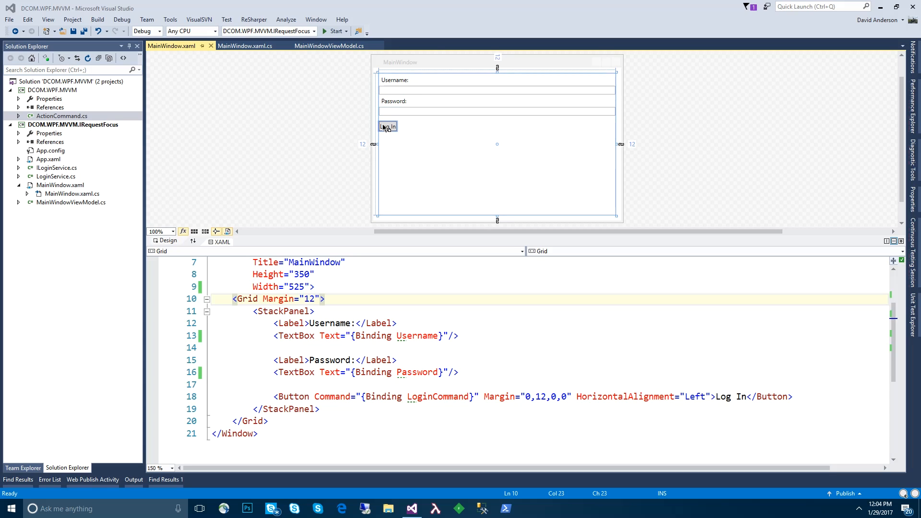
click(388, 125)
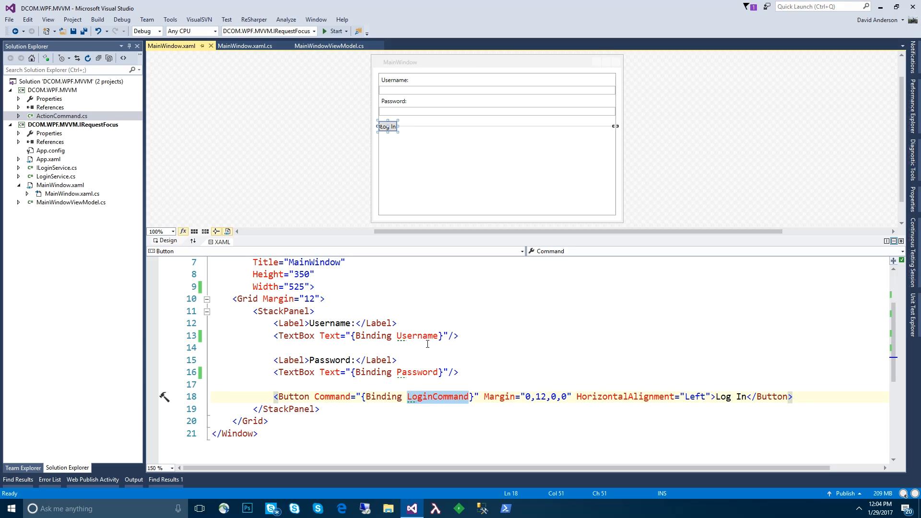
click(359, 360)
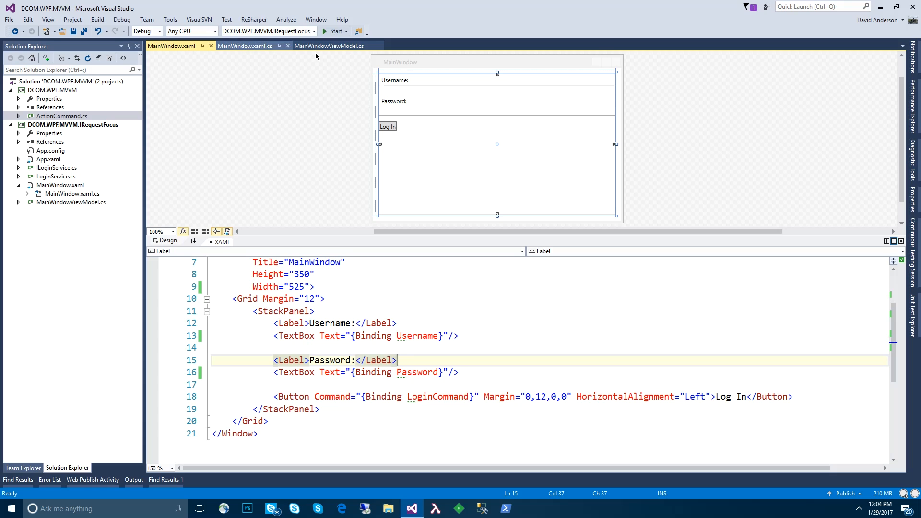
- Review MainWindowViewModel's constructor, Username and Password properties, and Login method
click(328, 46)
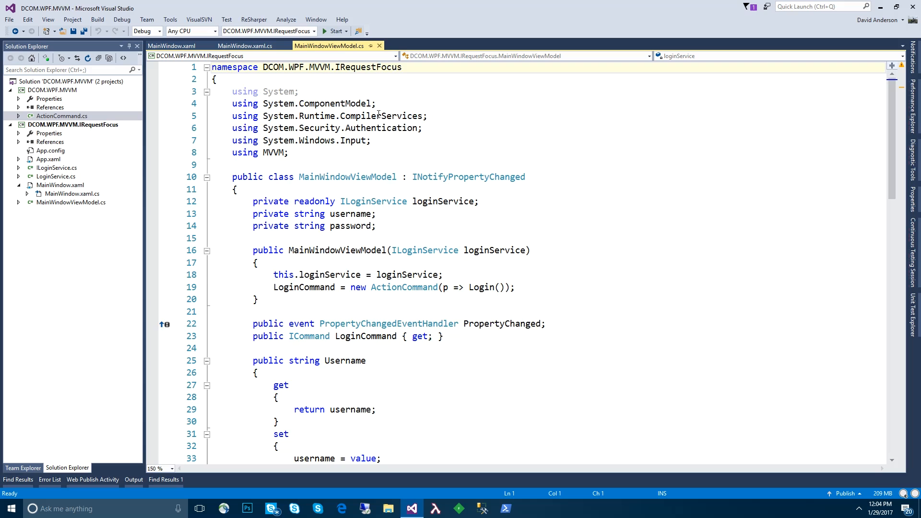
scroll(down, 3)
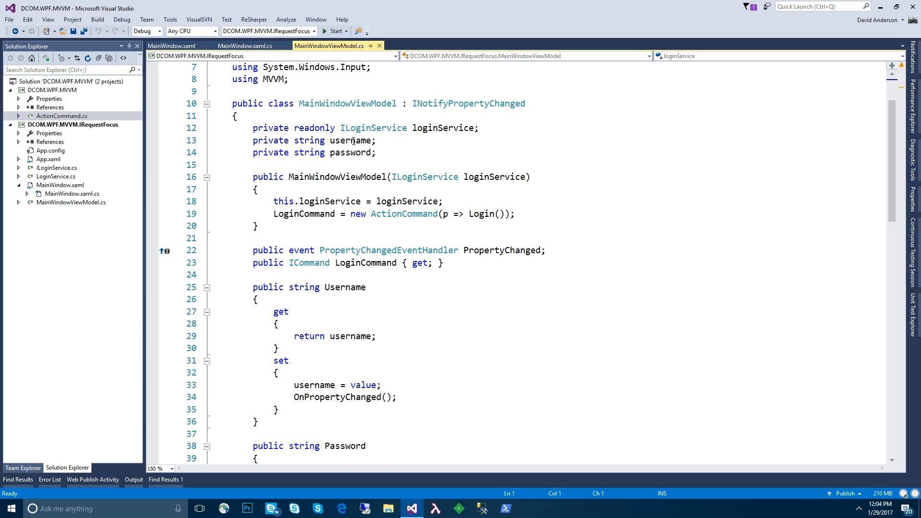
click(255, 226)
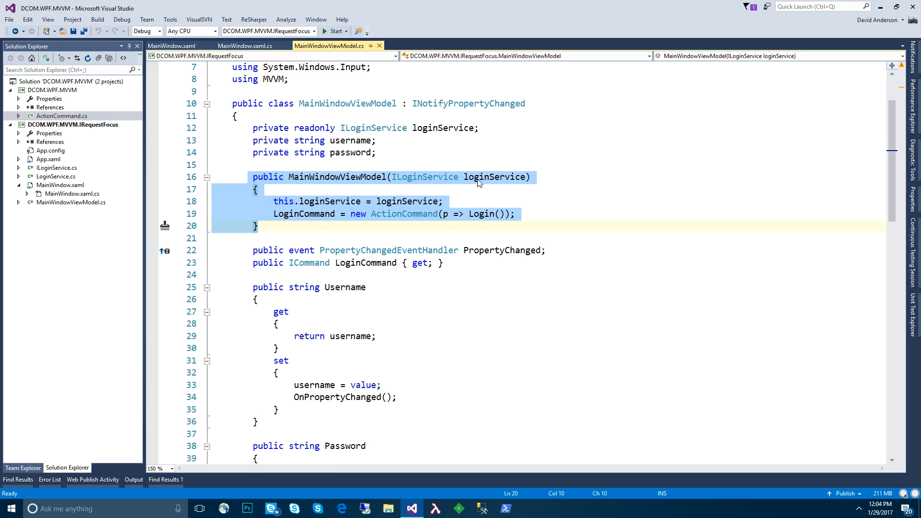
mouse_move(424, 177)
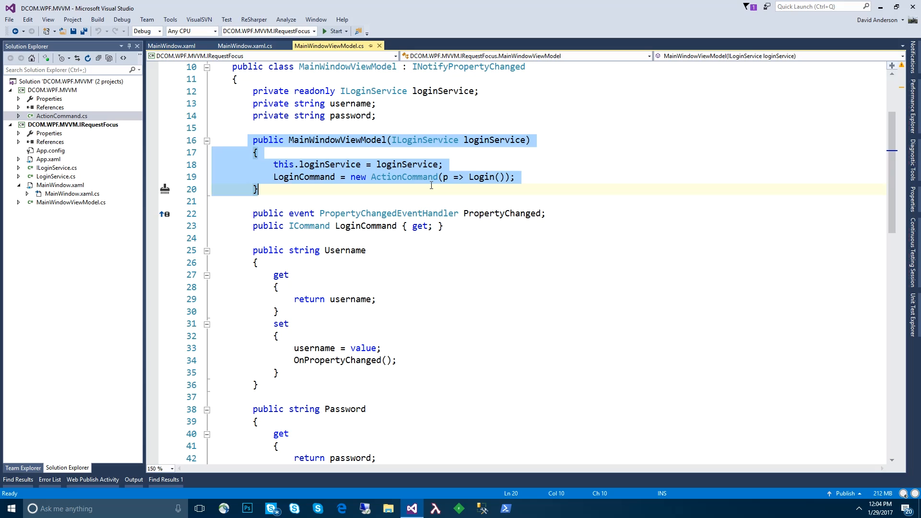
mouse_move(313, 208)
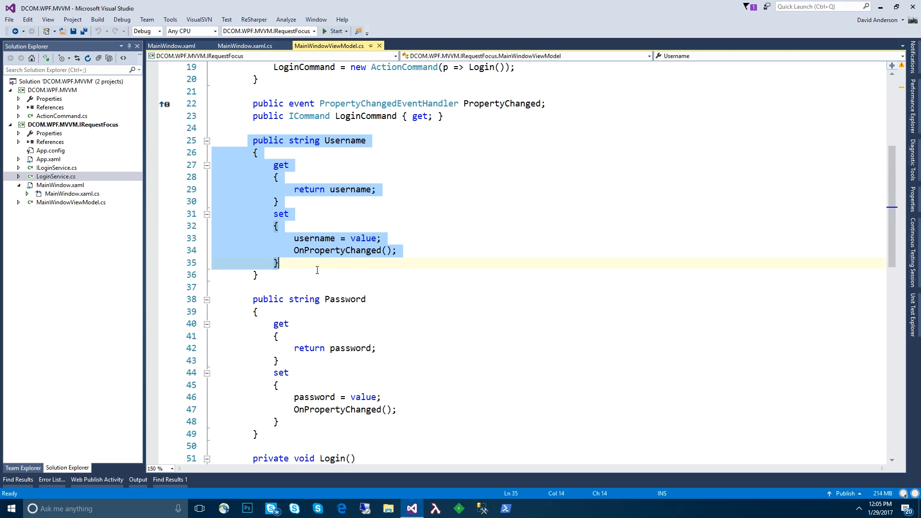
scroll(down, 3)
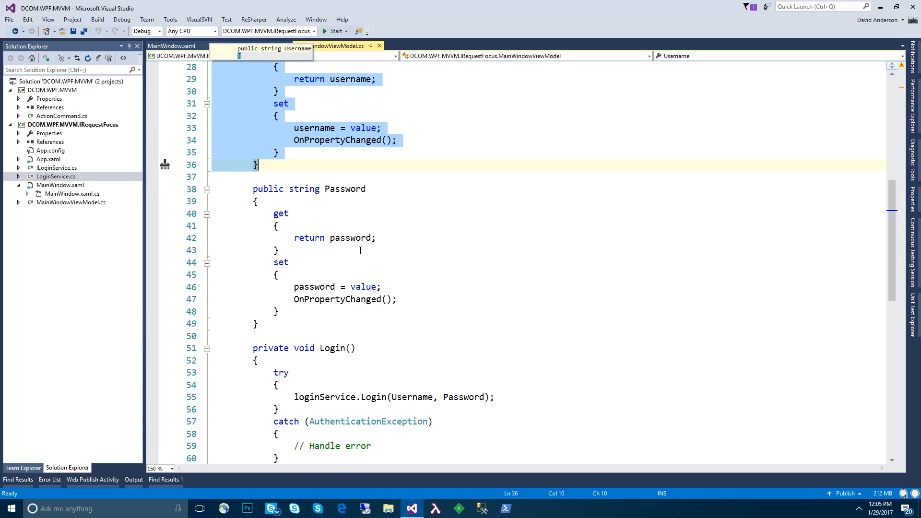
scroll(down, 3)
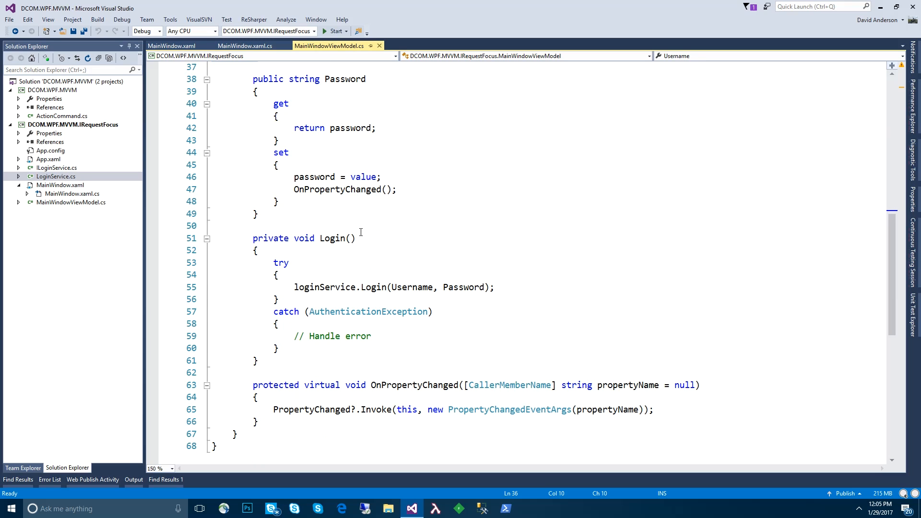
scroll(down, 3)
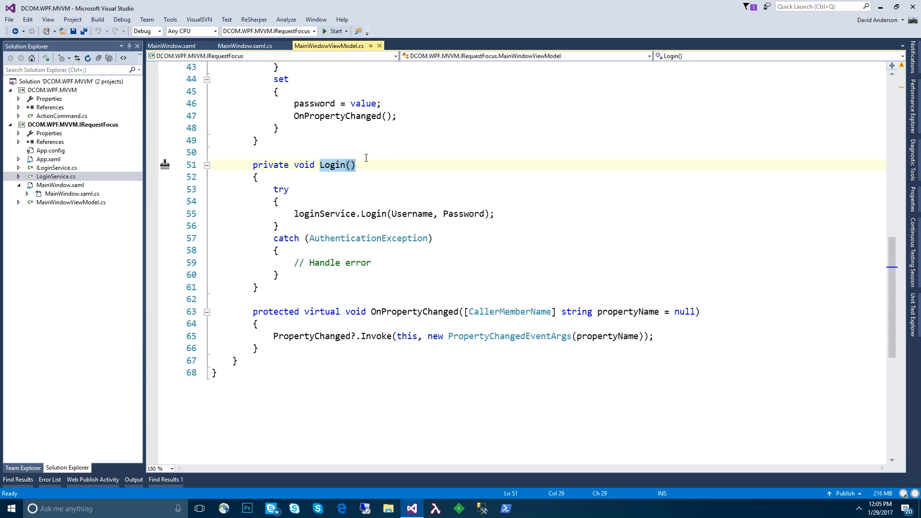
mouse_move(368, 238)
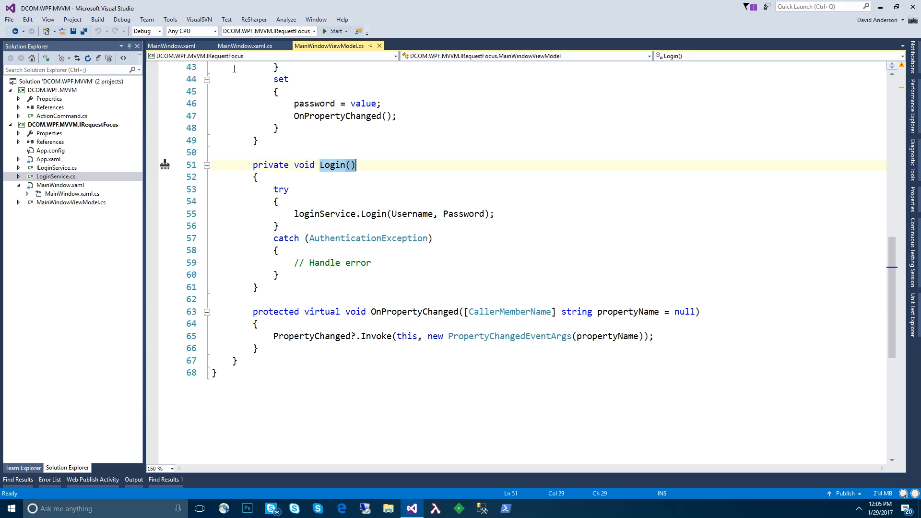
- Start debugging the login app from MainWindow.xaml
click(172, 46)
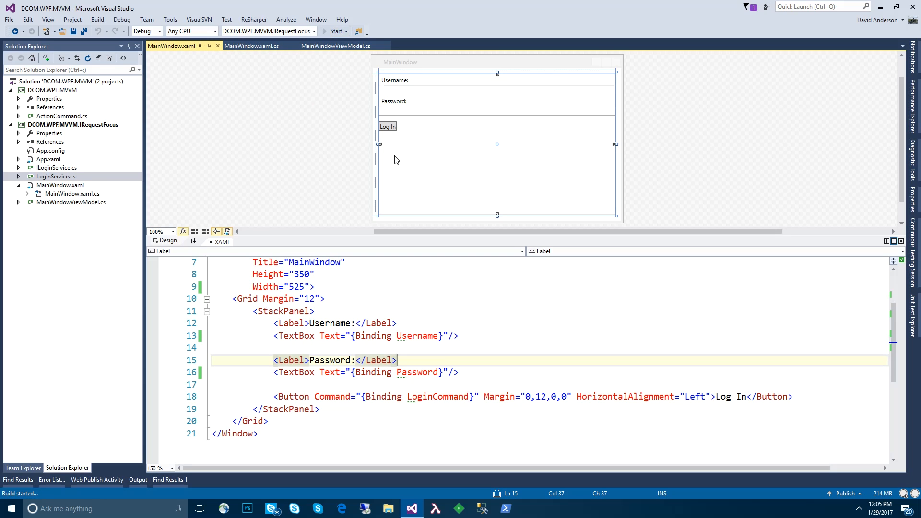
click(335, 31)
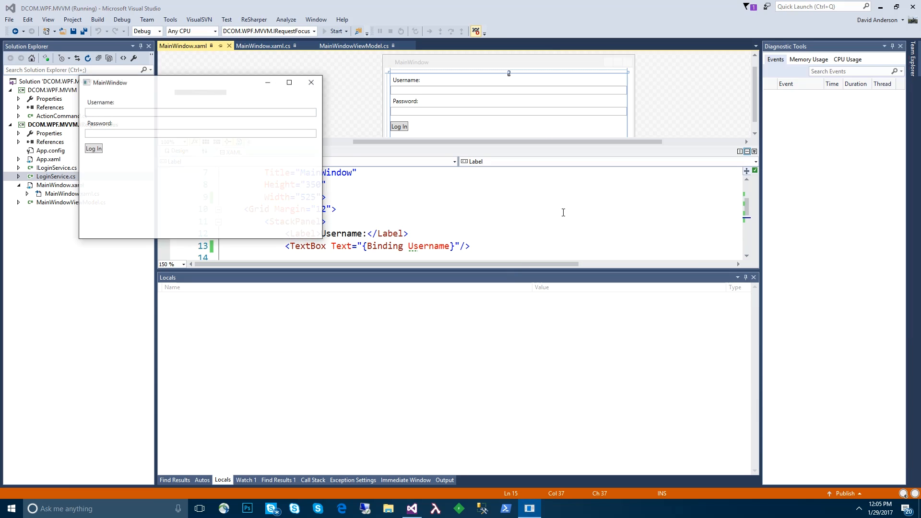
click(331, 31)
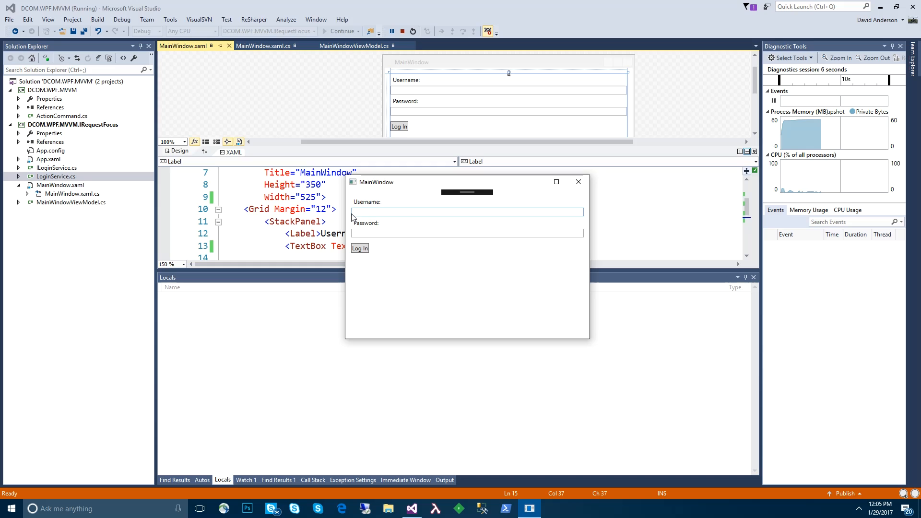
- Enter a username in the running app, attempt Log In, then stop debugging
click(466, 232)
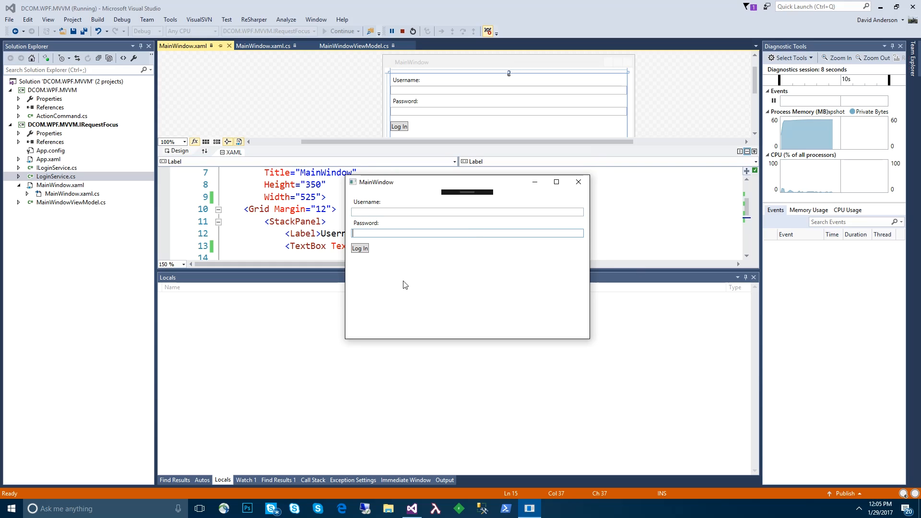
click(467, 211)
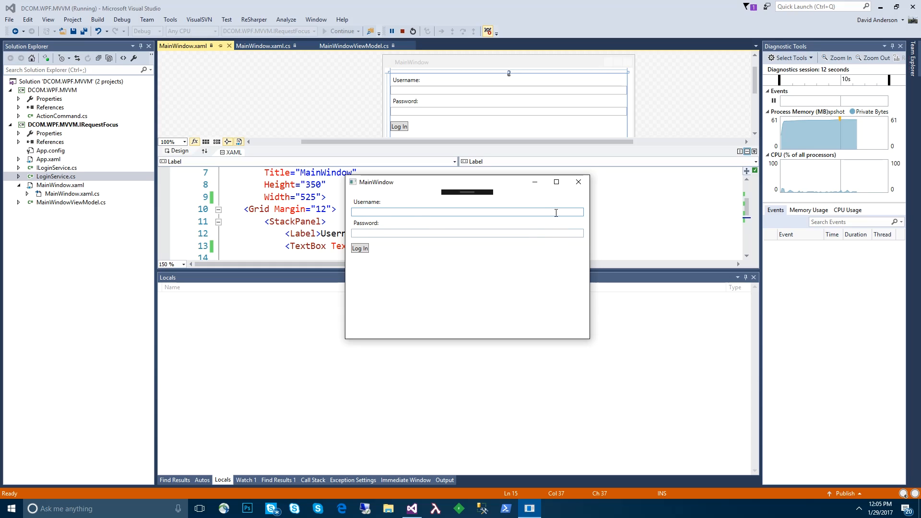
text(xcb)
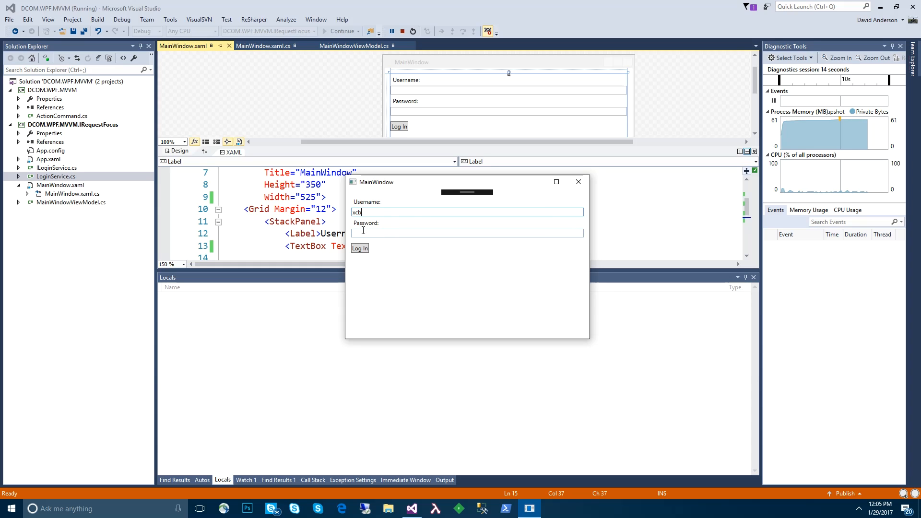
text(zb)
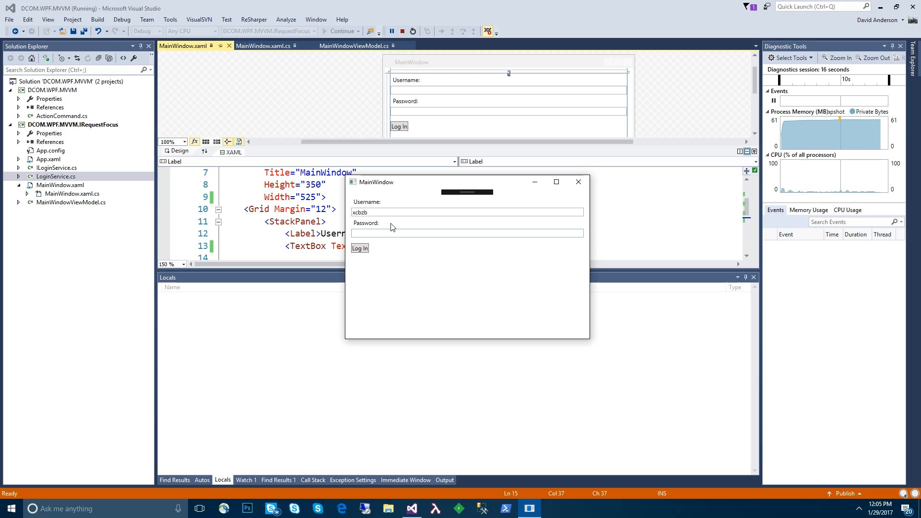
mouse_move(366, 250)
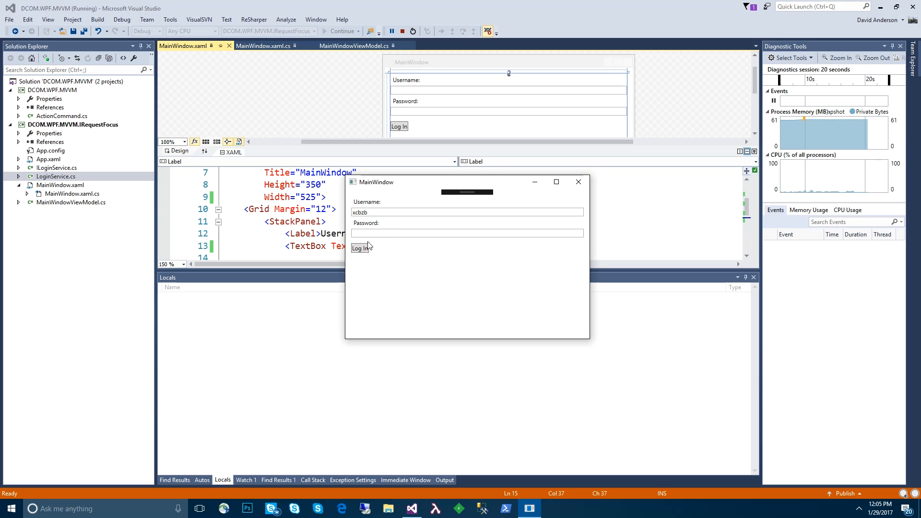
click(467, 232)
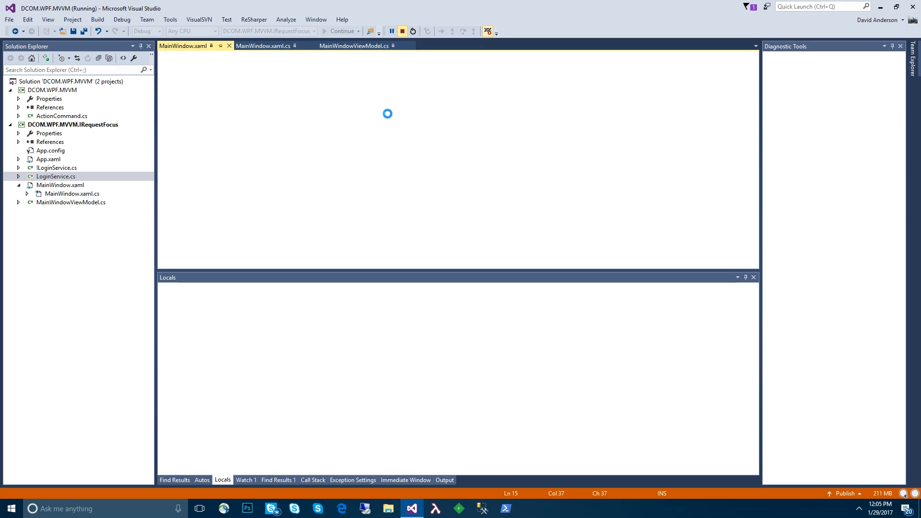
click(413, 31)
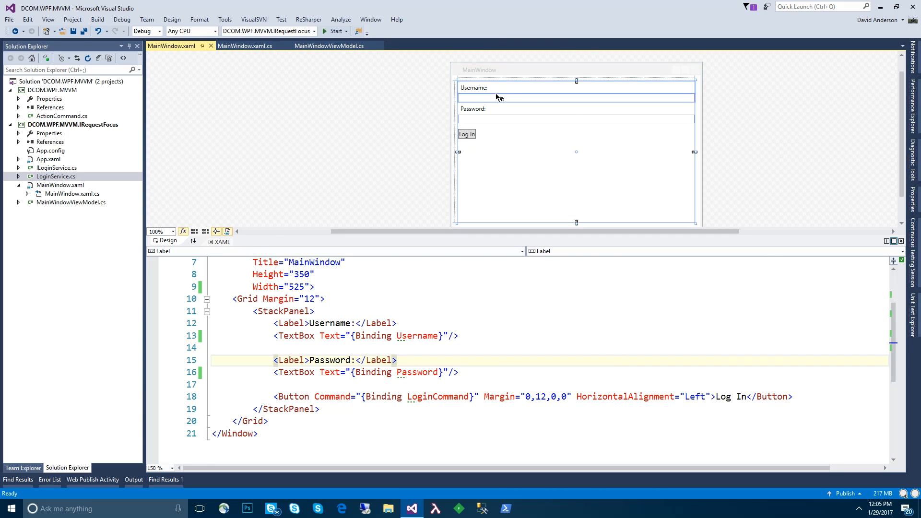
- Name the username TextBox UsernameTextBox in the XAML markup
click(576, 97)
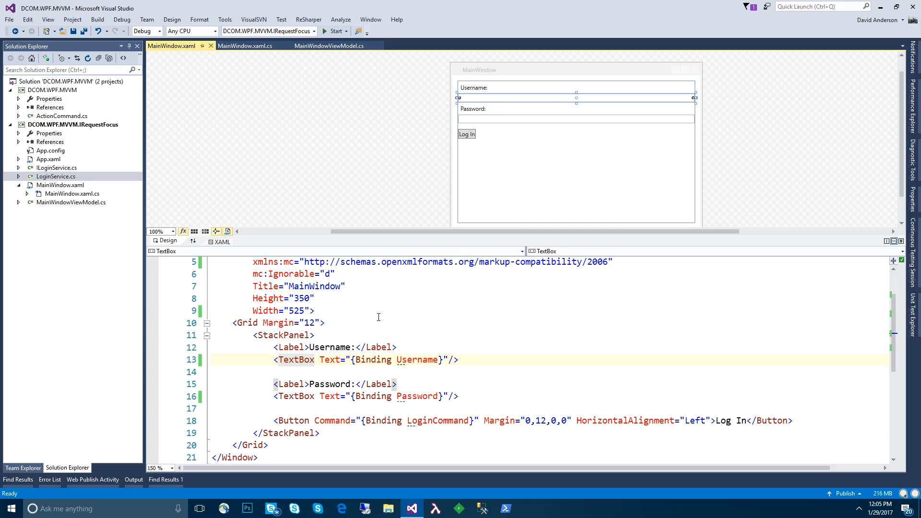
click(448, 360)
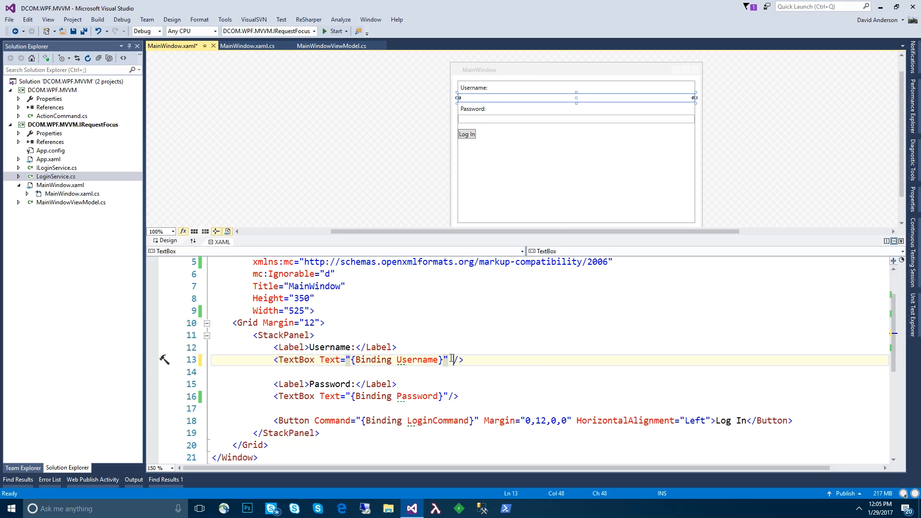
text(Name="")
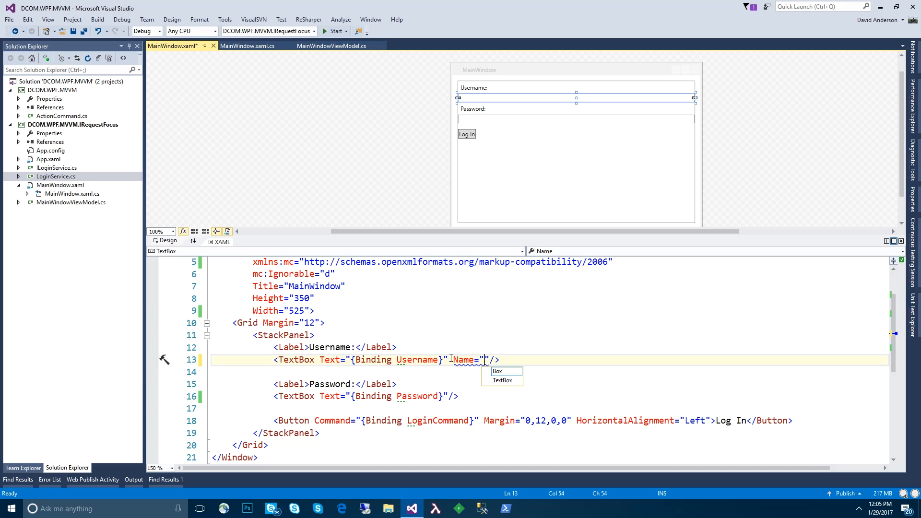
text(US)
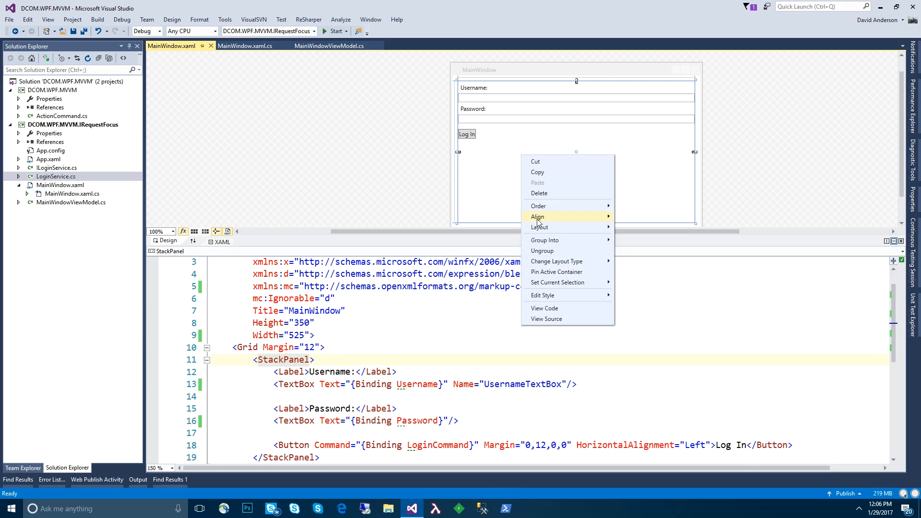
- Visit the code-behind, then begin a Loaded=" attribute on the Window element
click(545, 308)
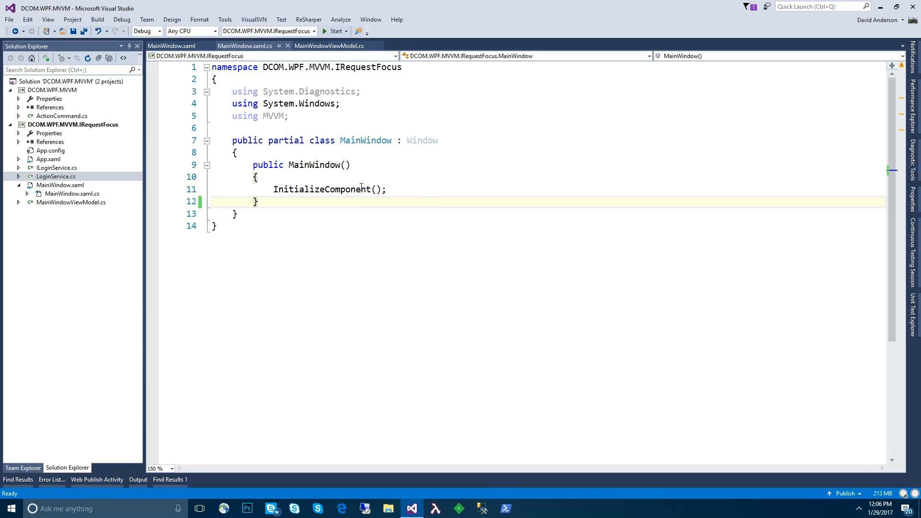
click(170, 46)
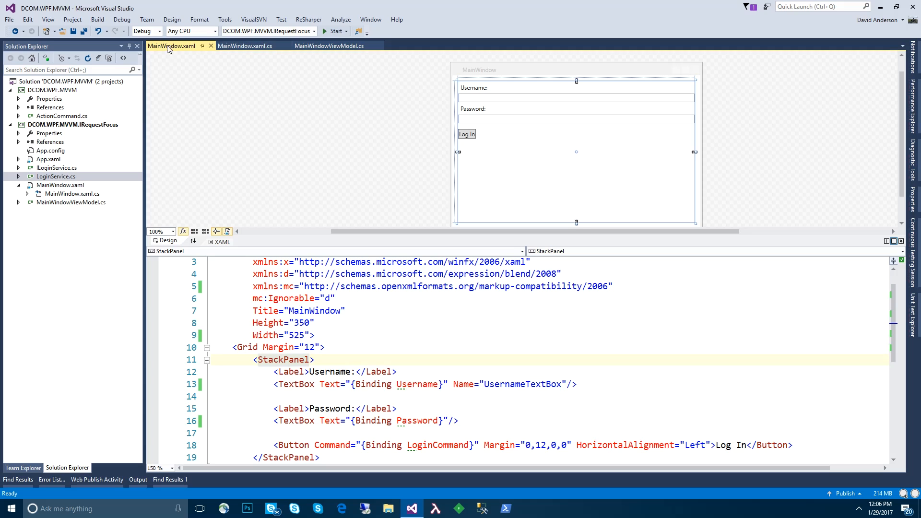
key(enter)
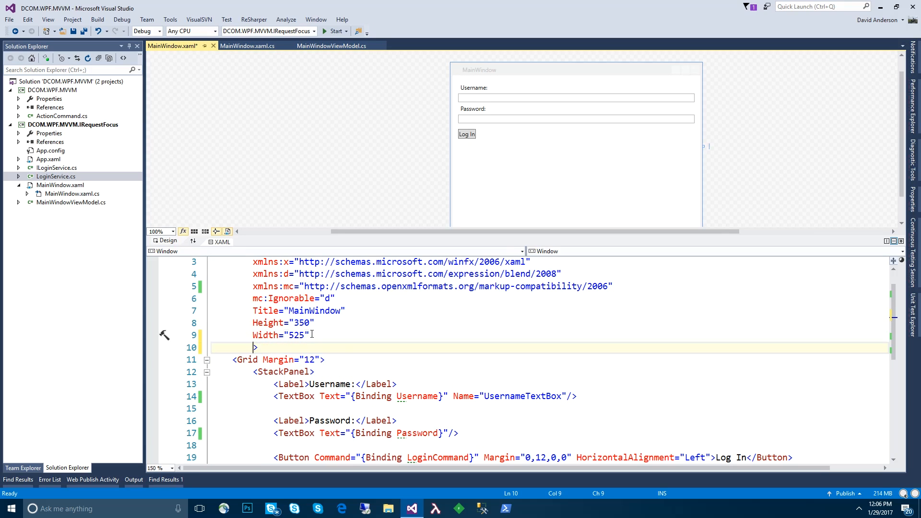
text(Loaded=")
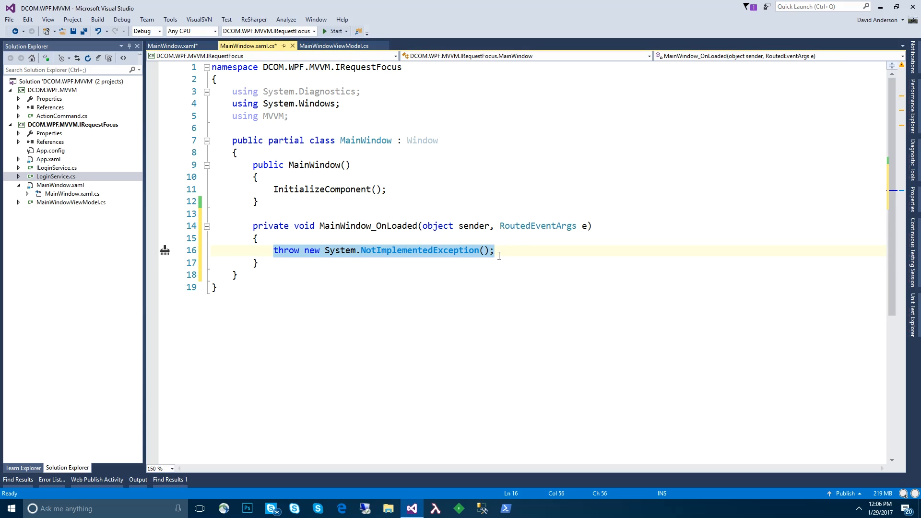
- Make MainWindow_OnLoaded call UsernameTextBox.Focus() and UsernameTextBox.SelectAll()
text(UsernameTextBox.)
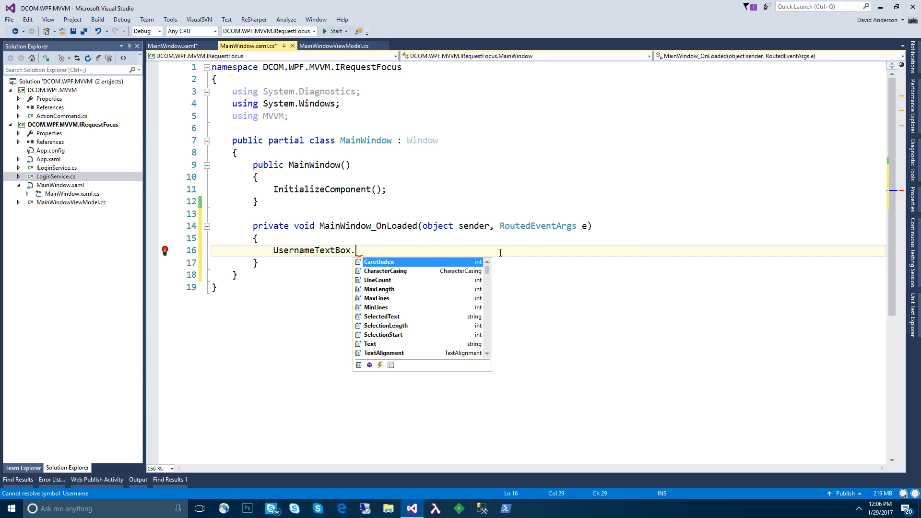
text(Focus();)
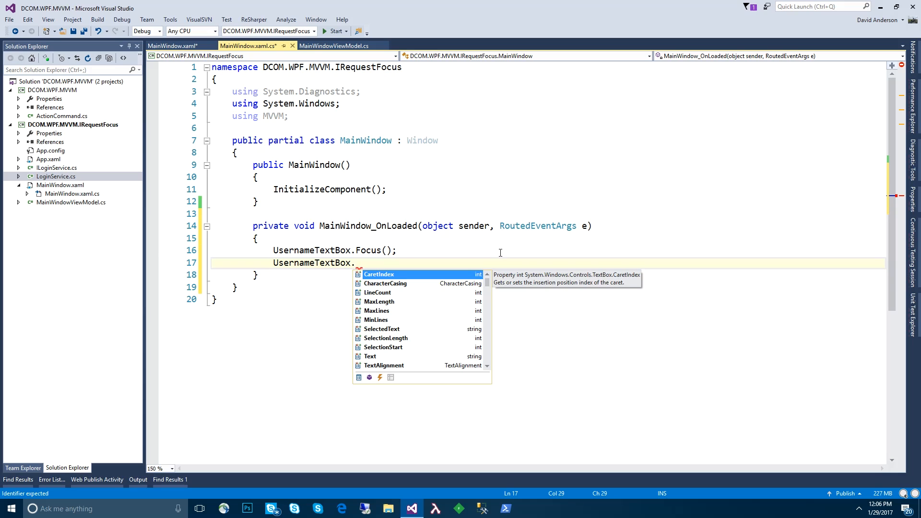
text(SelectV)
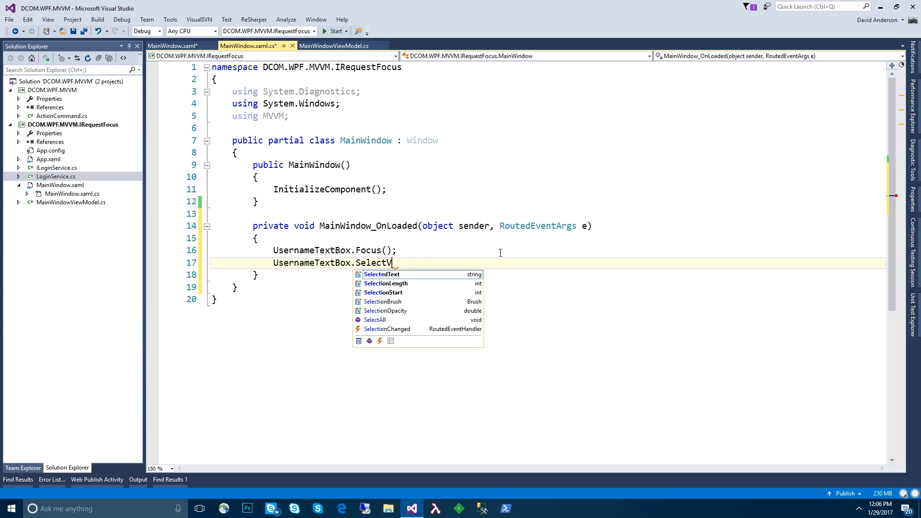
key(backspace)
text(All();)
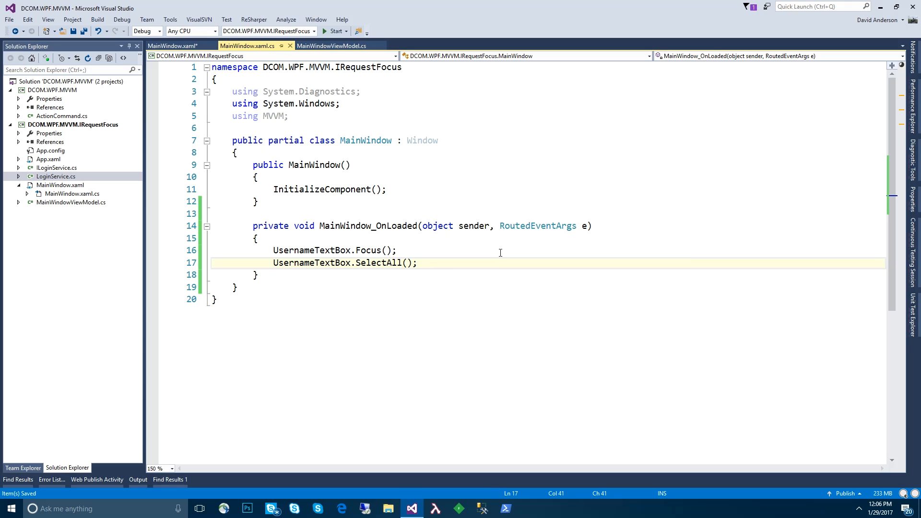
mouse_move(405, 224)
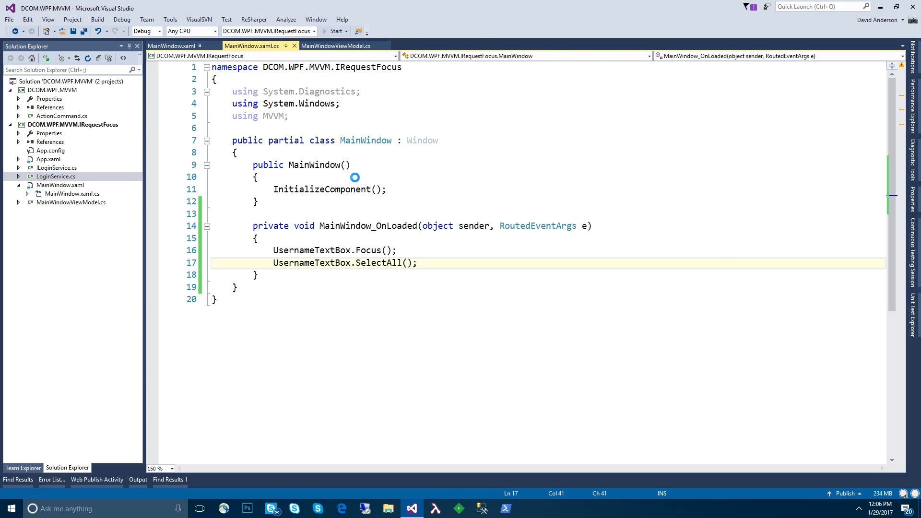
- Run the app and type into the auto-focused username field to verify
click(333, 31)
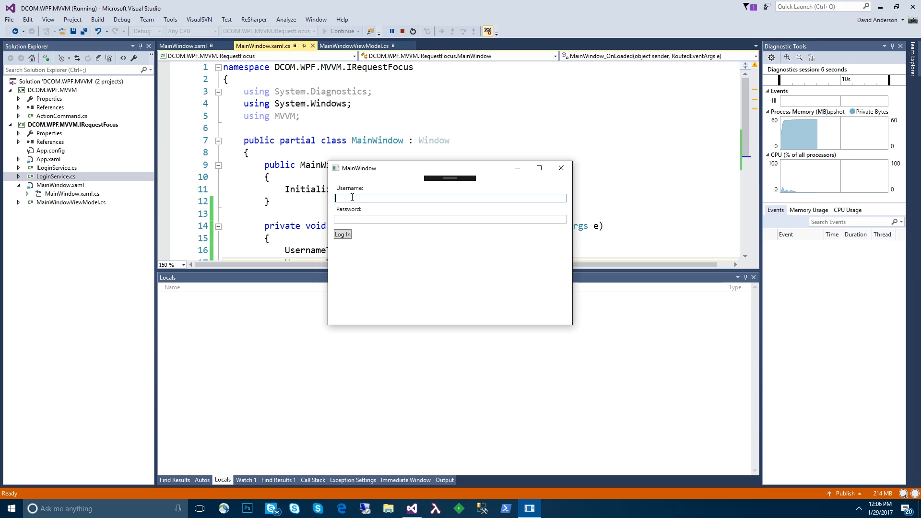
mouse_move(351, 210)
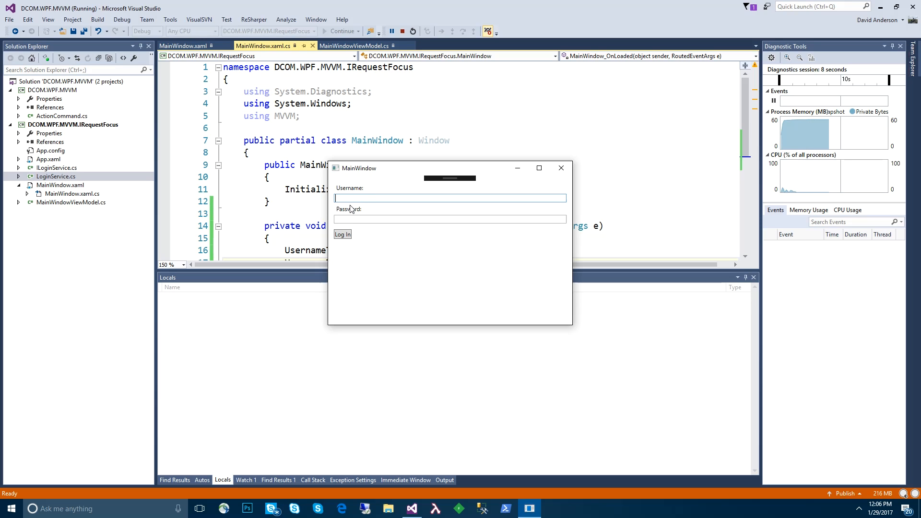
text(sdgadsg)
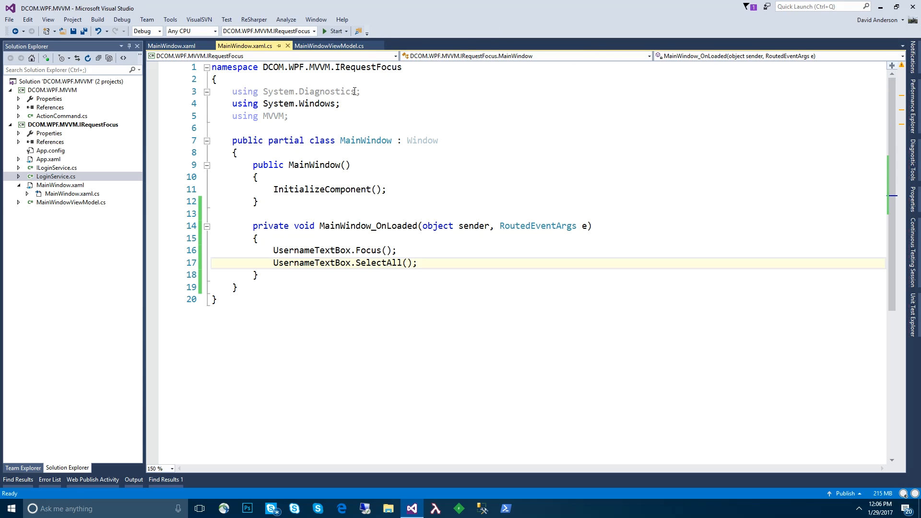
mouse_move(713, 104)
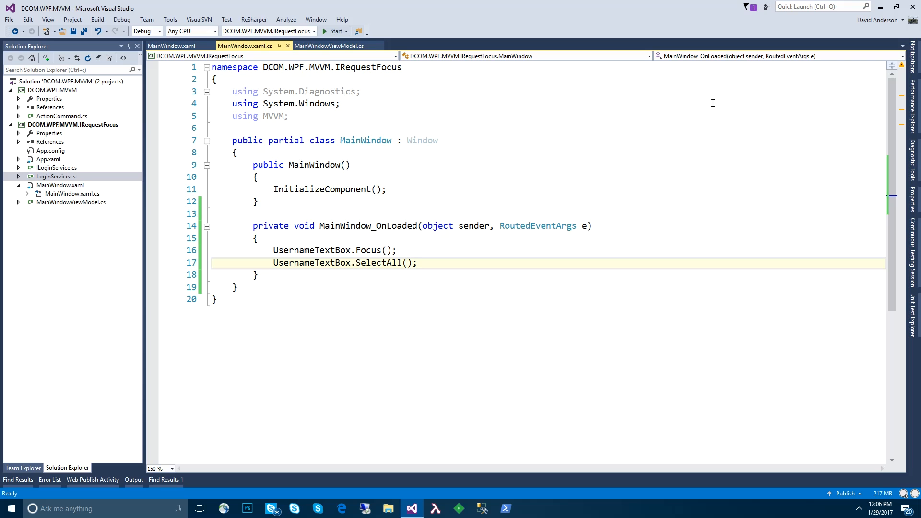
- Close MainWindow.xaml.cs, show the view model's Login method, and select the DCOM.WPF.MVVM project
click(172, 46)
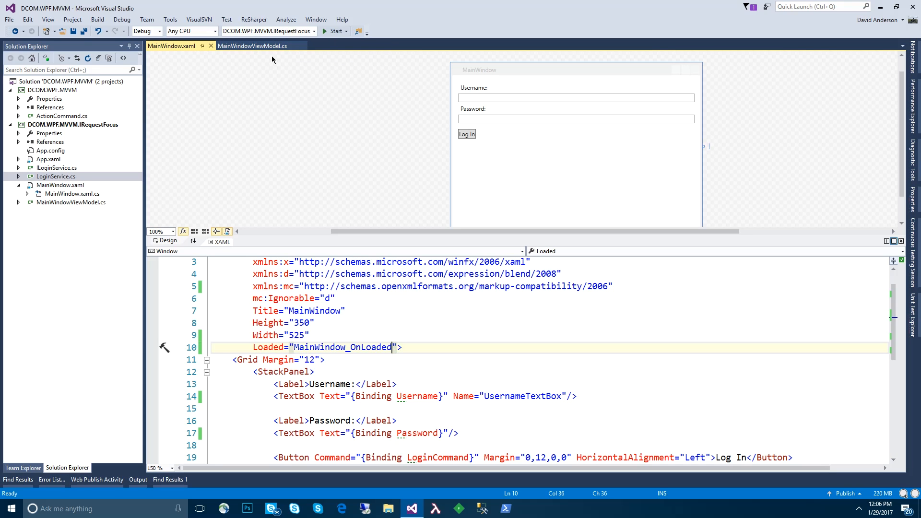
click(251, 46)
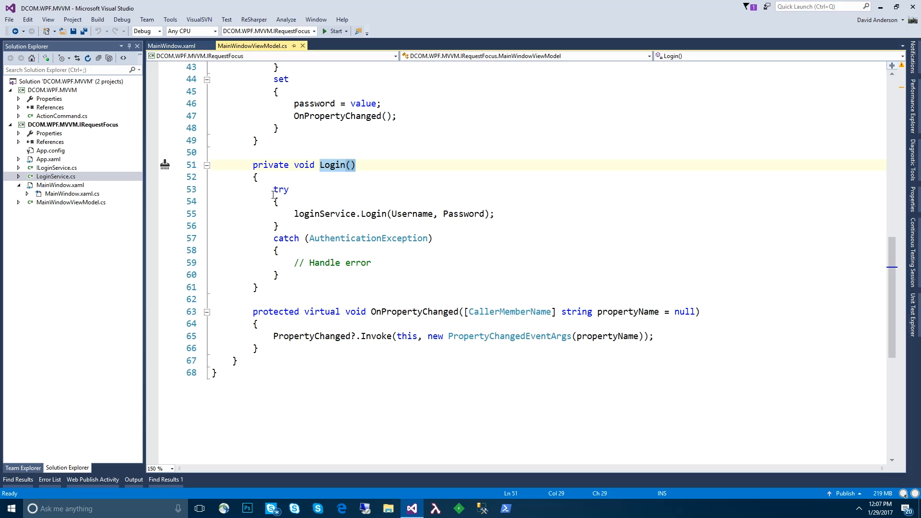
scroll(up, 3)
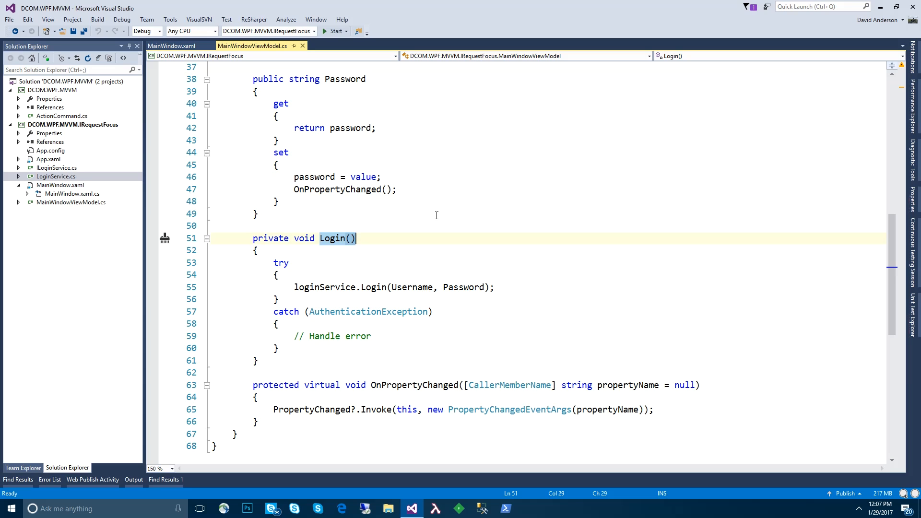
mouse_move(444, 263)
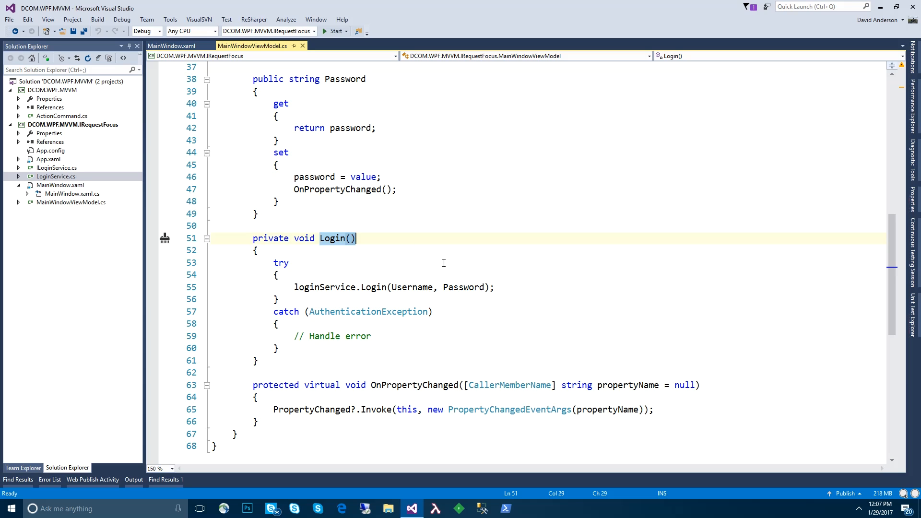
click(52, 90)
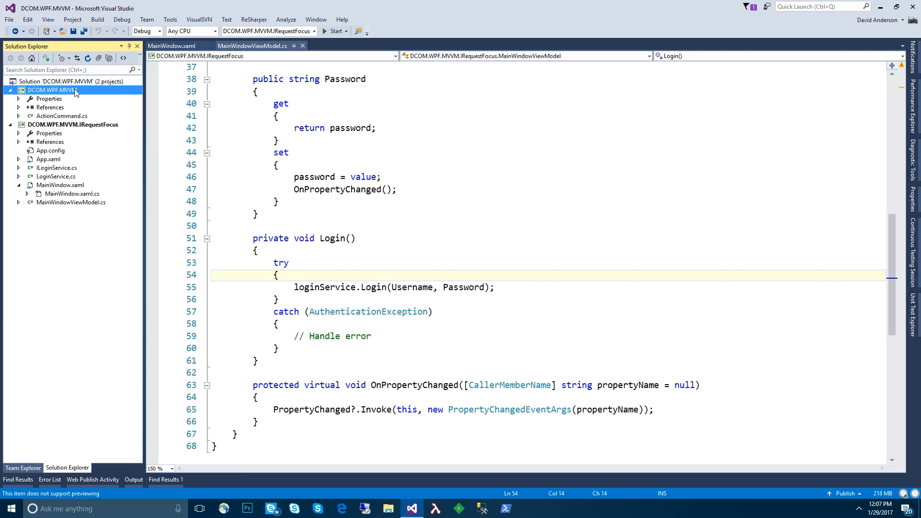
- Add a new class file named IRequestFocus to the DCOM.WPF.MVVM project
right_click(52, 89)
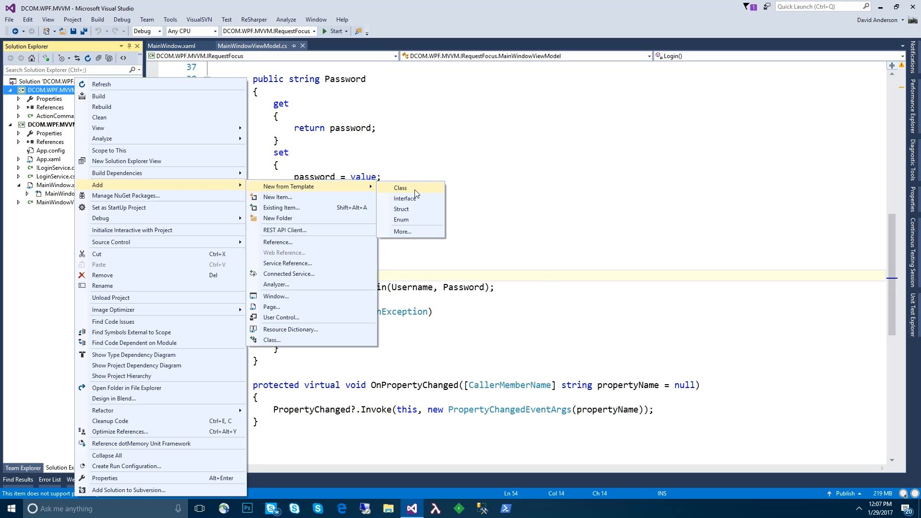
click(400, 187)
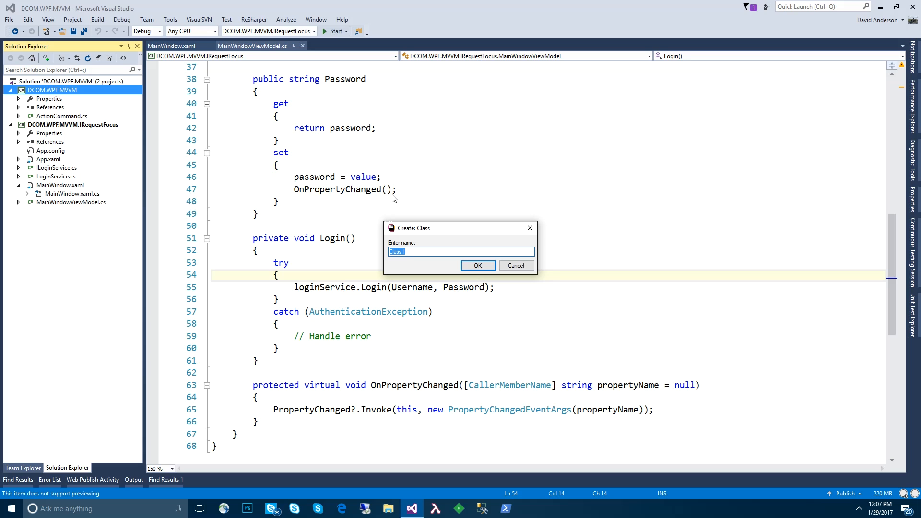
text(IRequestFocs)
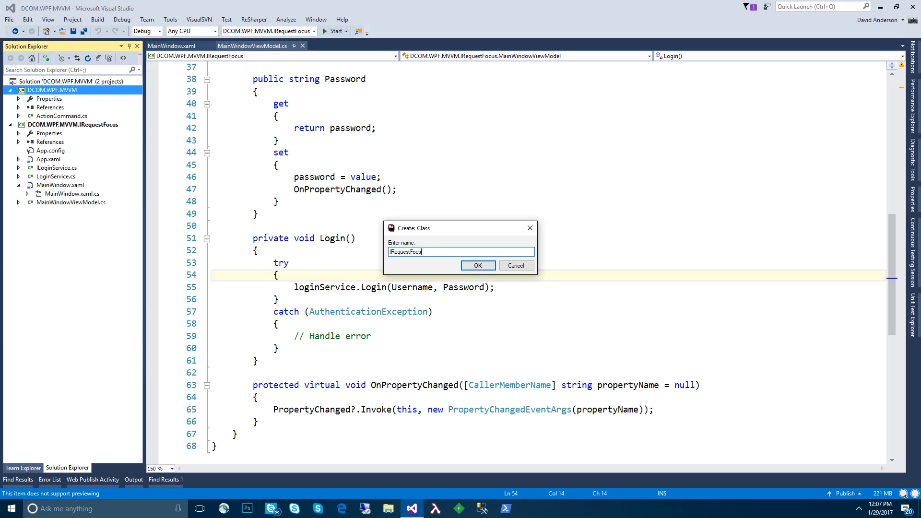
click(477, 265)
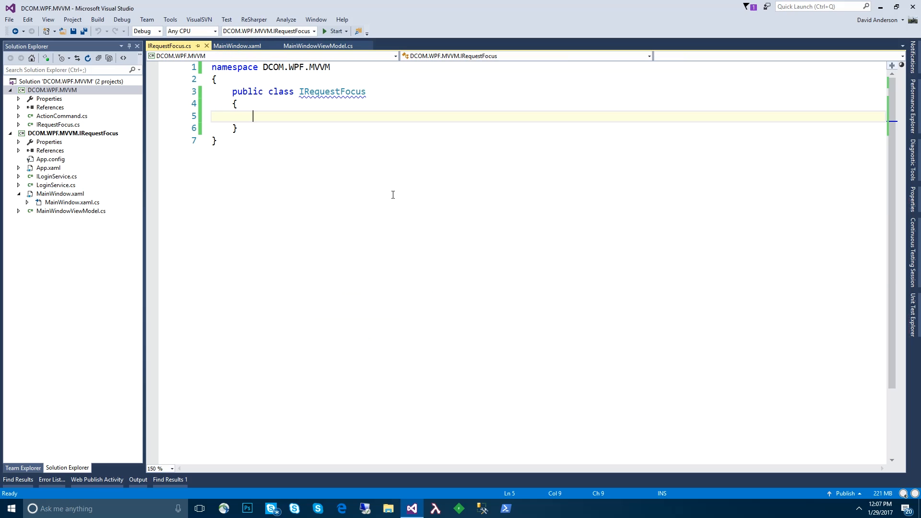
- Define the IRequestFocus interface with an EventHandler<FocusRequestedEventArgs> FocusRequested event
text(interface)
text(event EventActivityOptions)
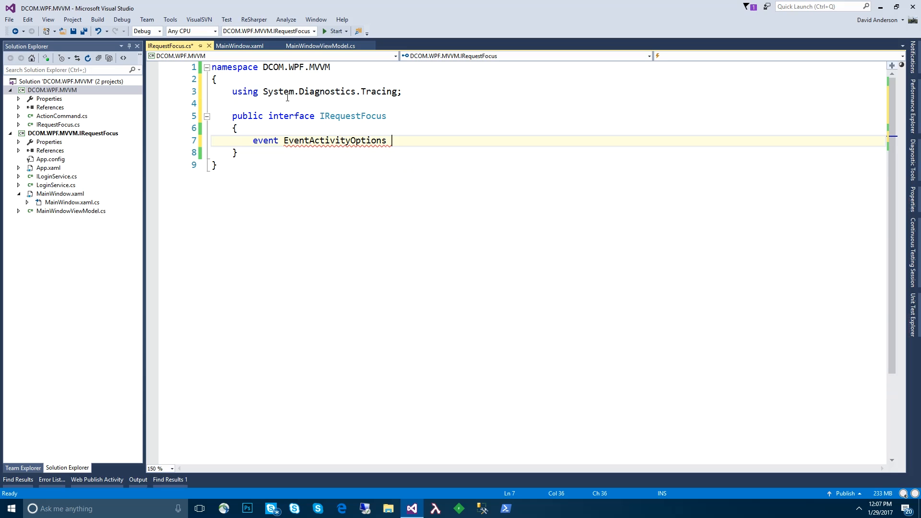
text(EventHandler<FocusReq>)
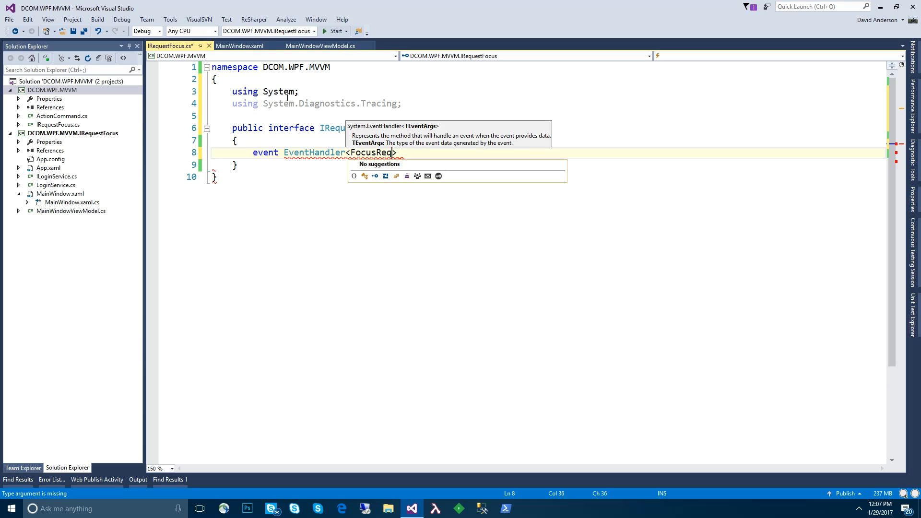
text(uestedEvent>)
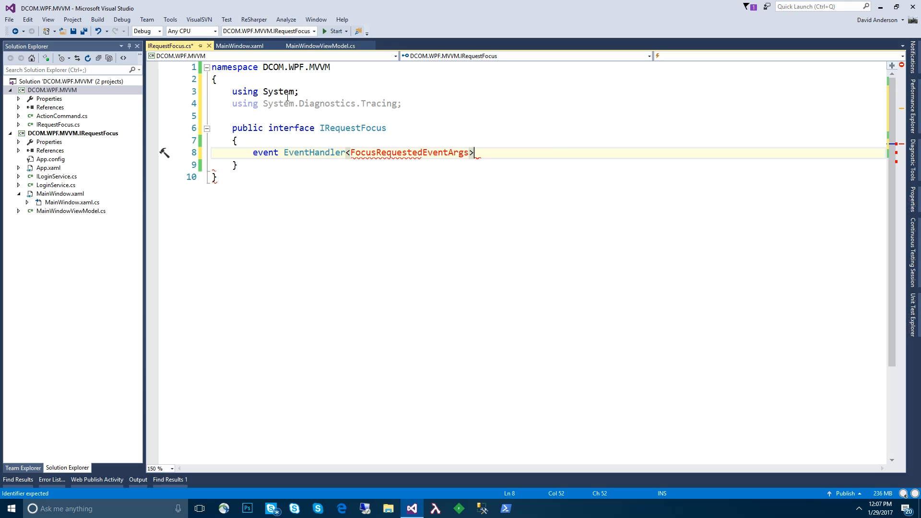
text(FocusRequested)
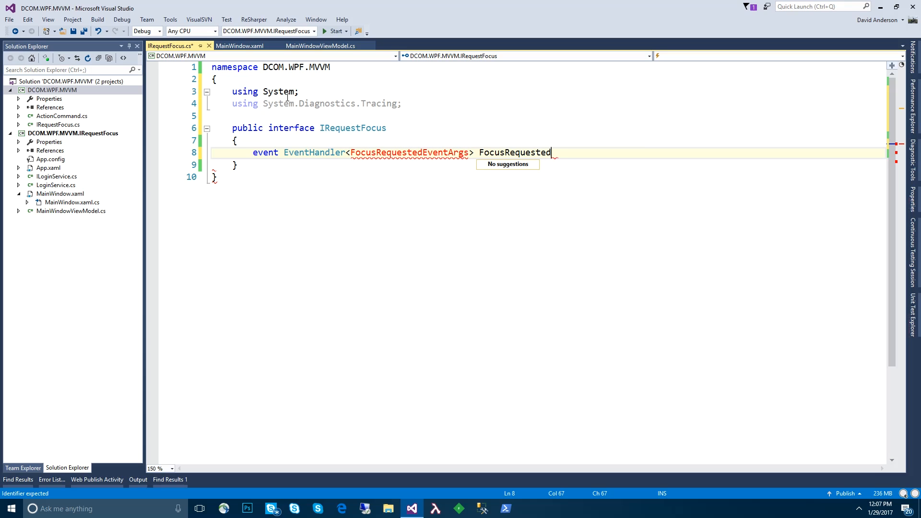
text(;)
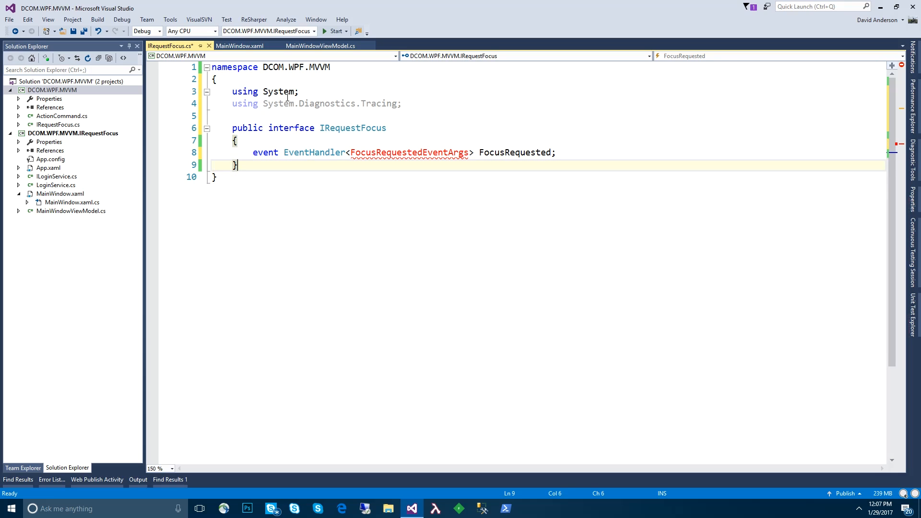
- Add FocusRequestedEventArgs : EventArgs whose constructor stores propertyName in a PropertyName property with private setter
text(public class FocusRequestedEventArgs : EventArgs)
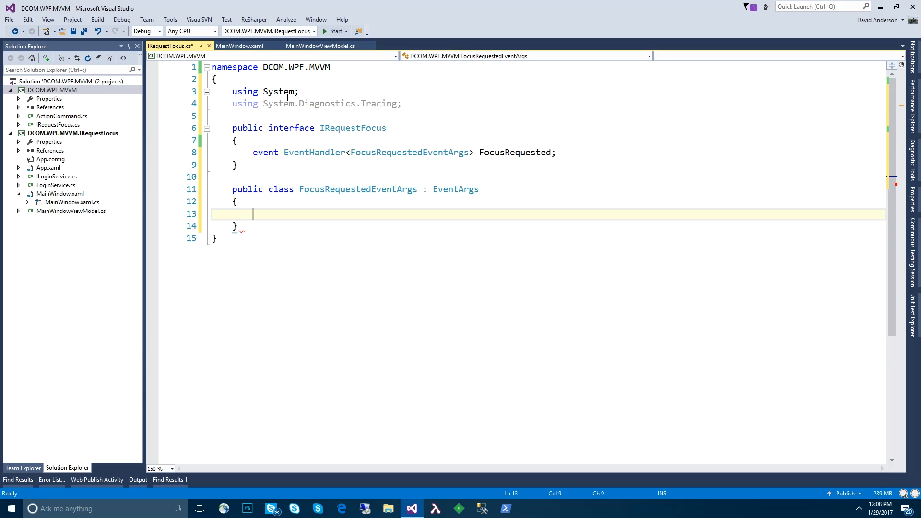
text(public FocusRequestedEventArgs()
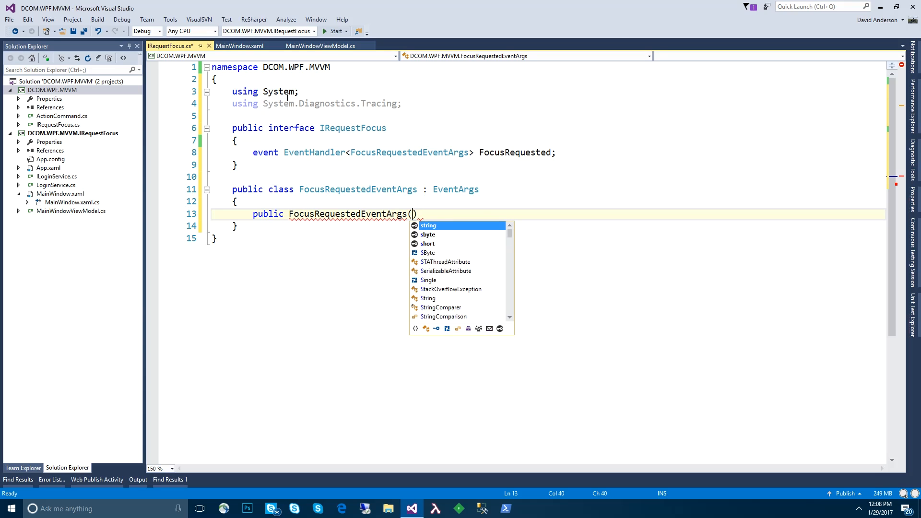
text(string propertyName)
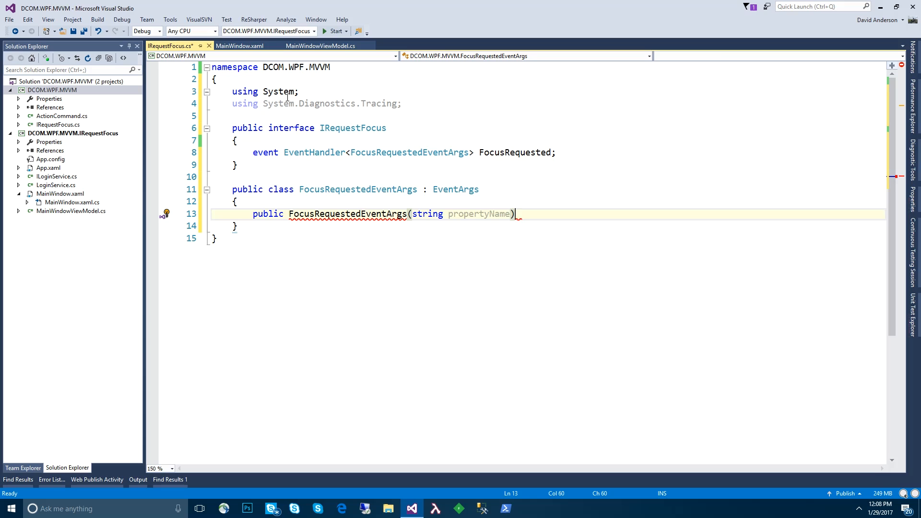
text(PropertyName)
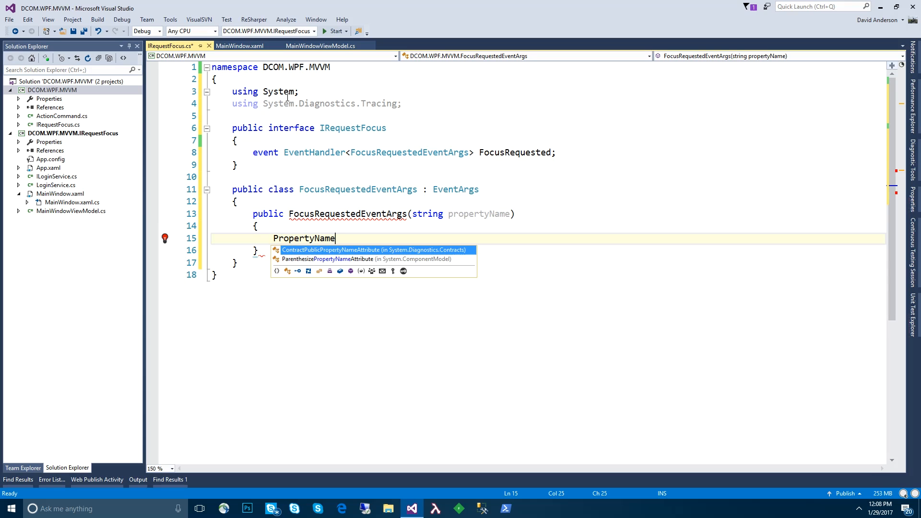
text(= propertyName;)
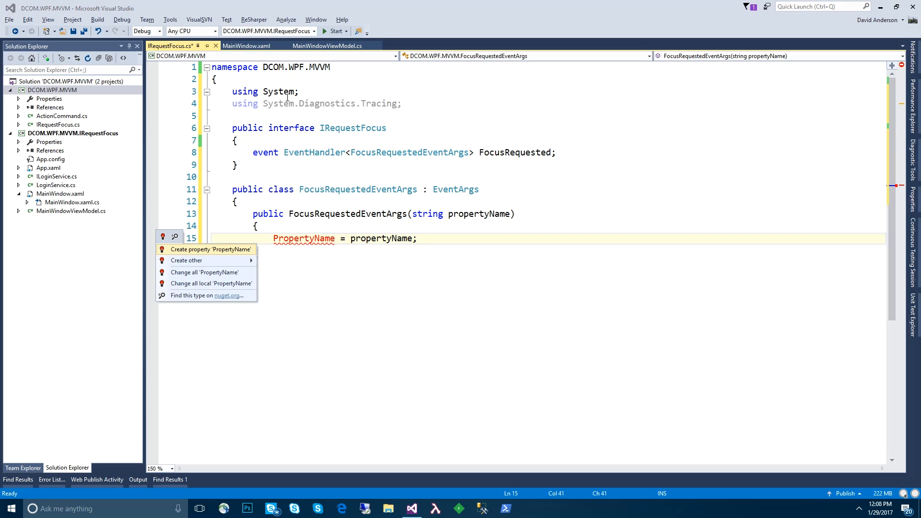
click(209, 250)
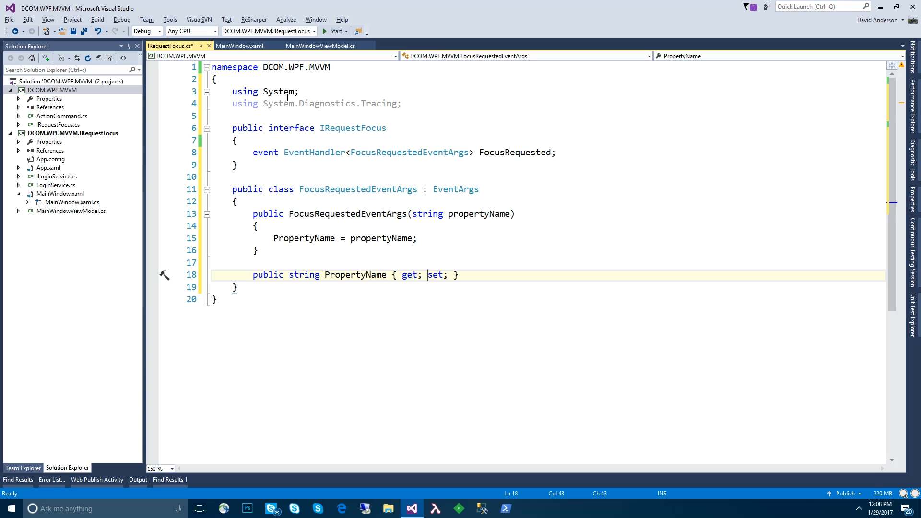
text(private)
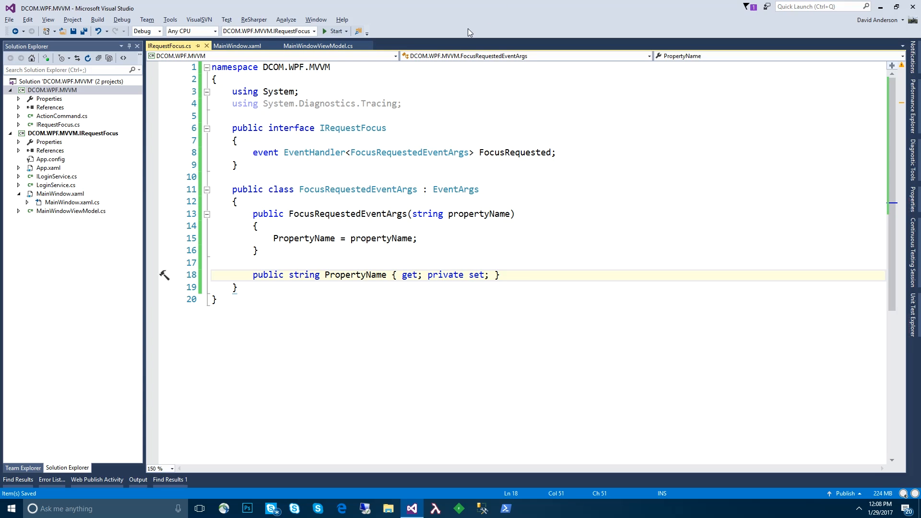
click(252, 46)
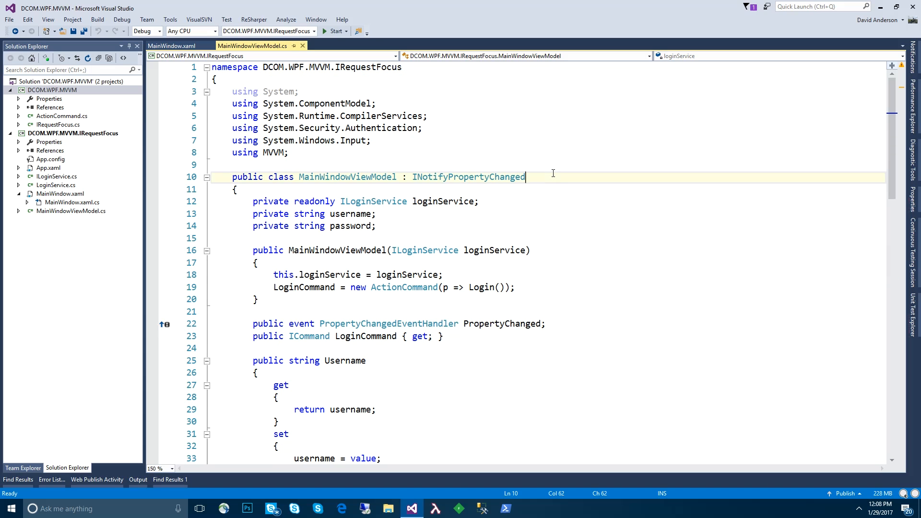
- Make MainWindowViewModel implement IRequestFocus
text(, IRequestFocus)
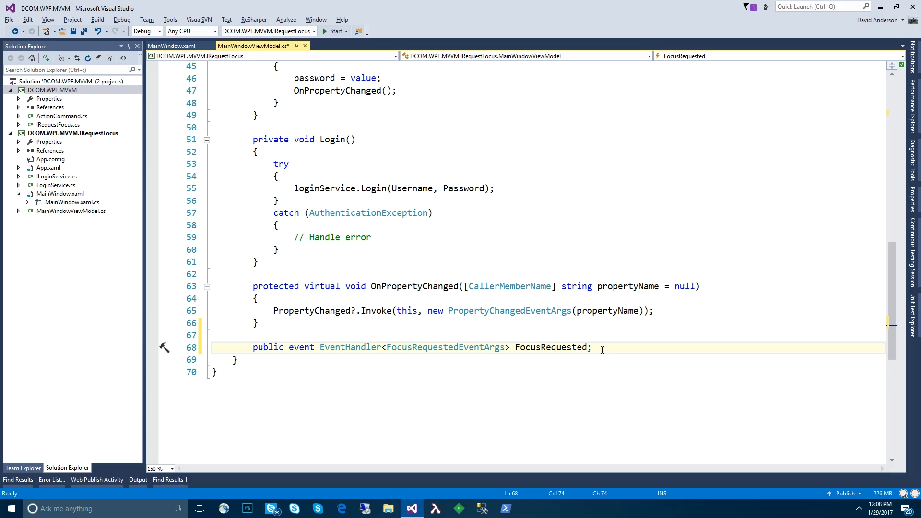
scroll(up, 3)
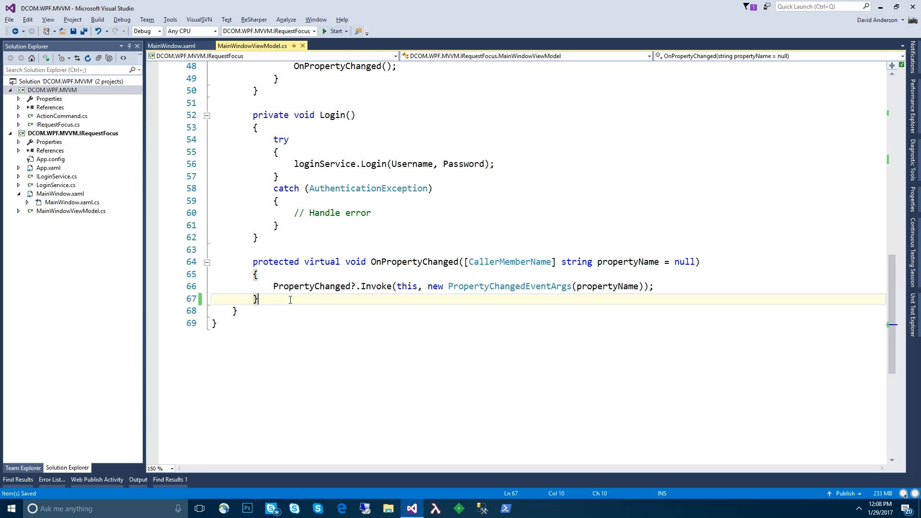
- Add protected virtual OnFocusRequested(string) raising FocusRequested?.Invoke with FocusRequestedEventArgs
text(protected)
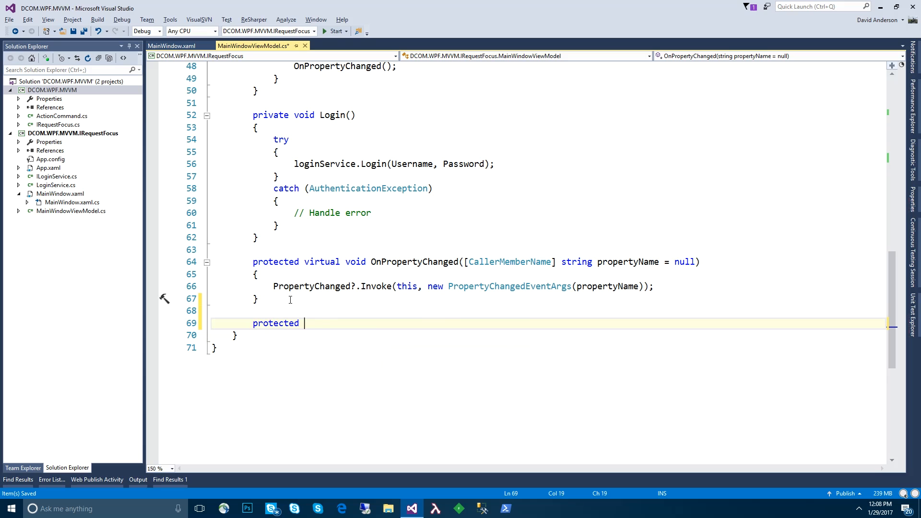
text(virtual void OnFocus)
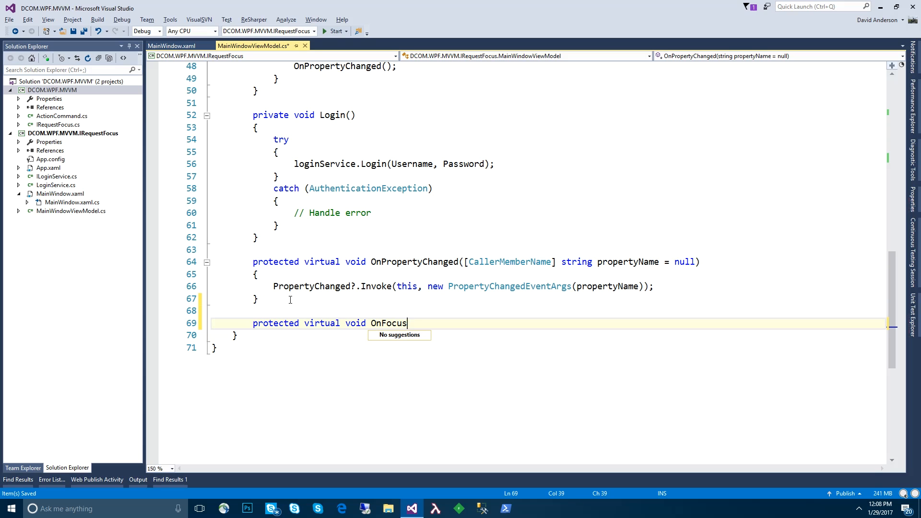
text(Requested(string propertyName)
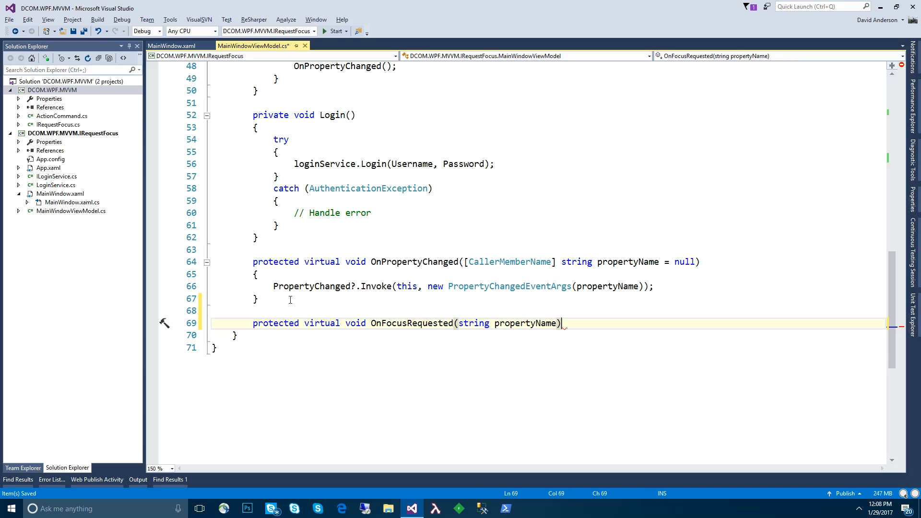
text(FocusRequested)
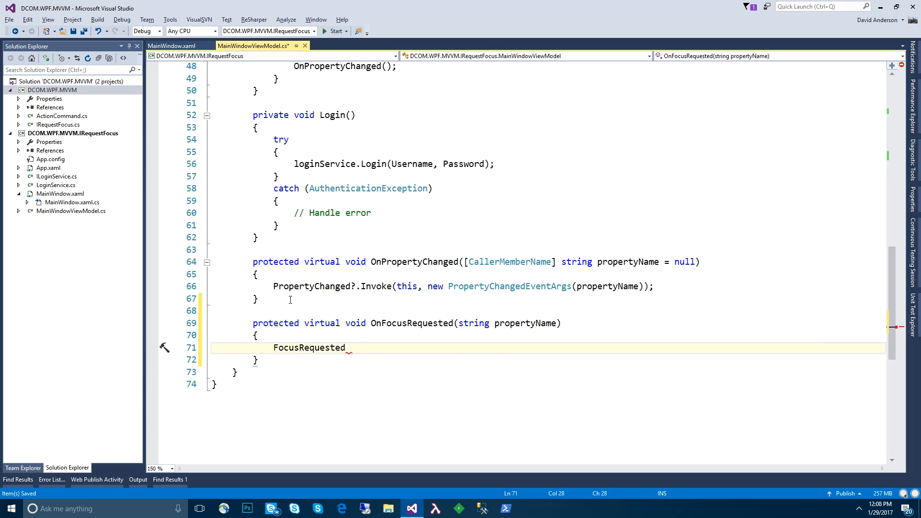
text(?.Invoke(this, new FocusRequestedEventArgs(propertyName));)
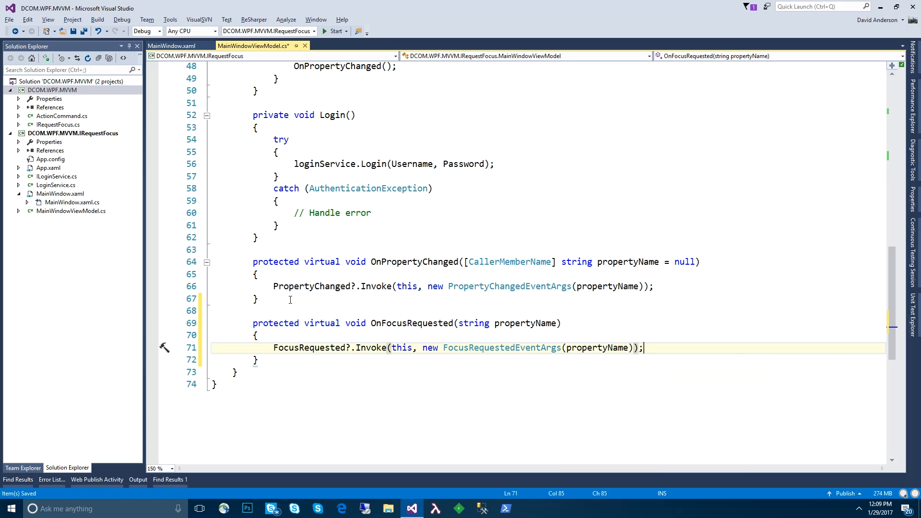
scroll(up, 3)
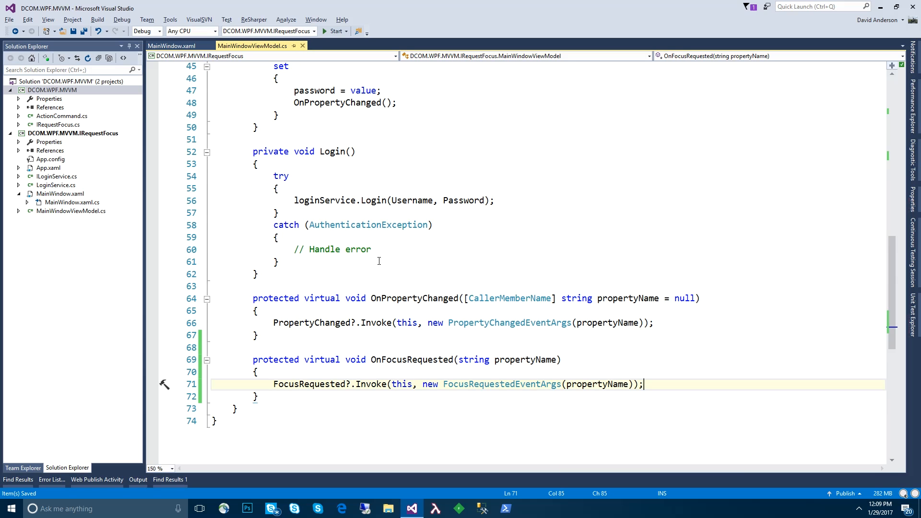
scroll(up, 3)
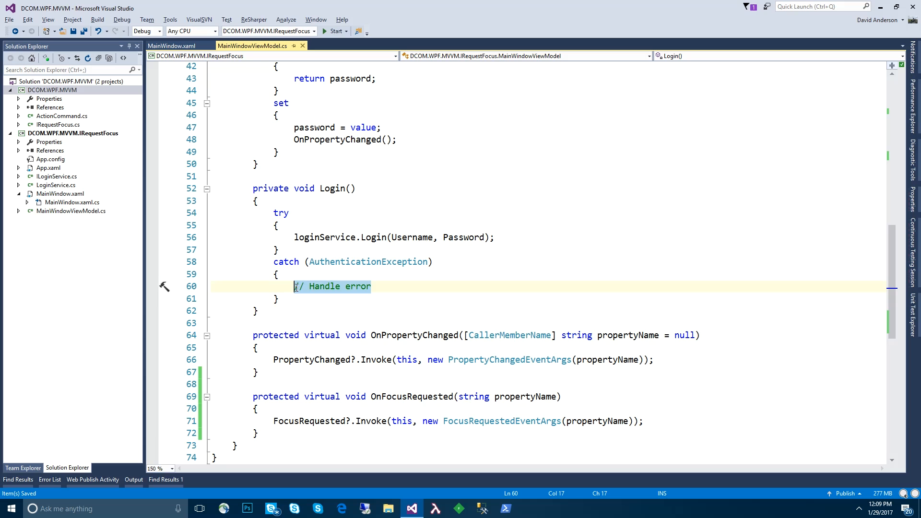
- Replace the catch block's handle-error comment with OnFocusRequested(nameof(Password))
text(OnFocusRequested();)
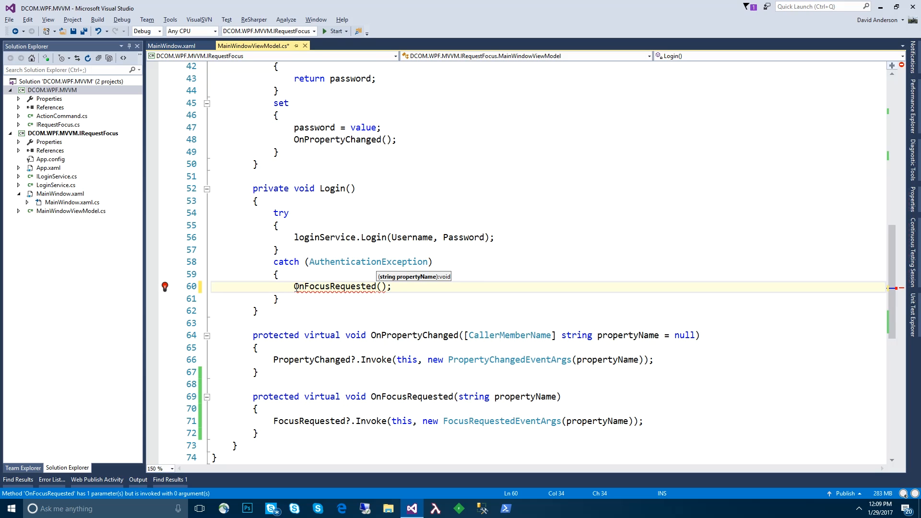
scroll(up, 3)
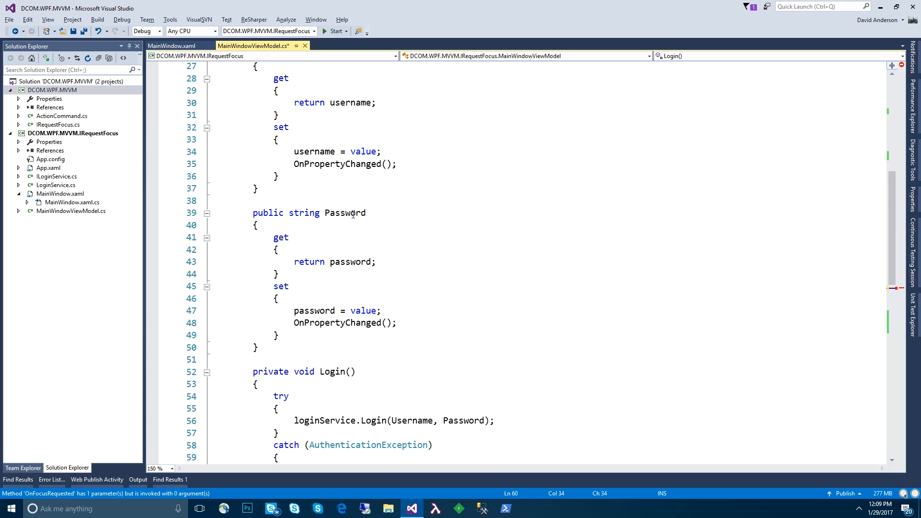
scroll(down, 3)
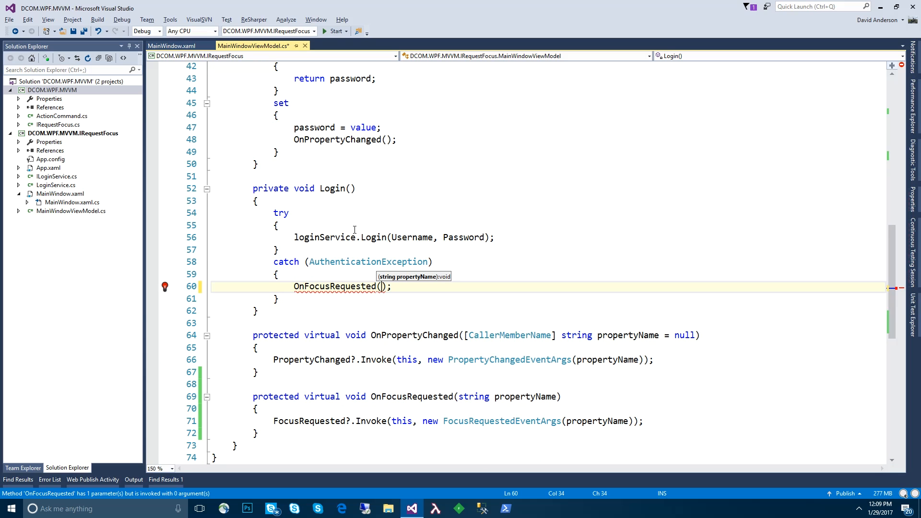
text(nameof(P)
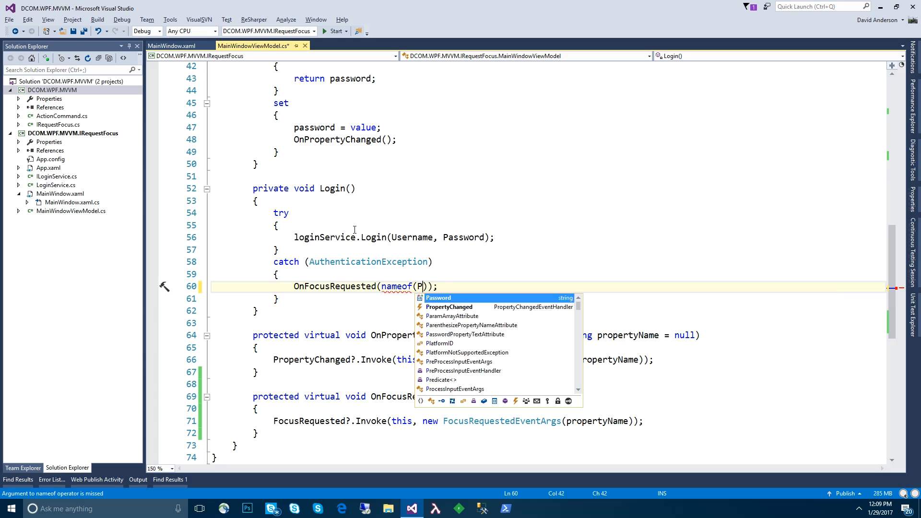
text(RopertyNAm)
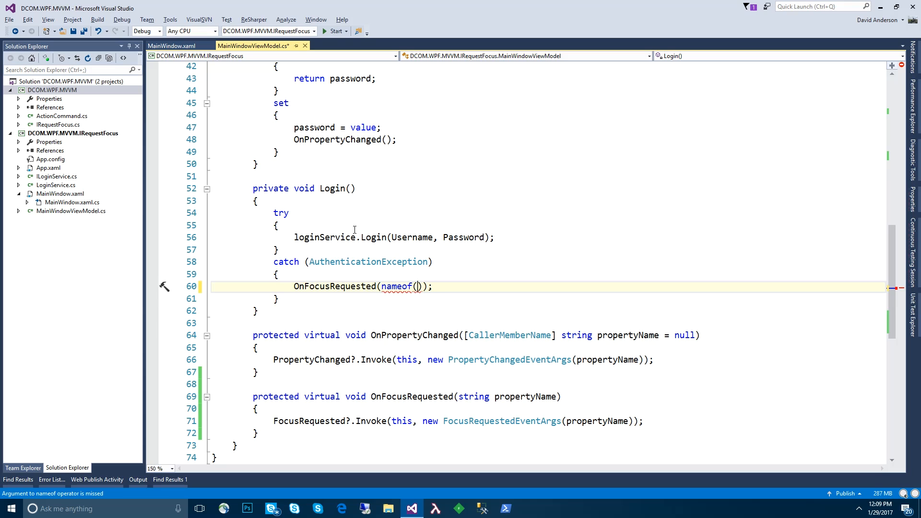
text(Password)
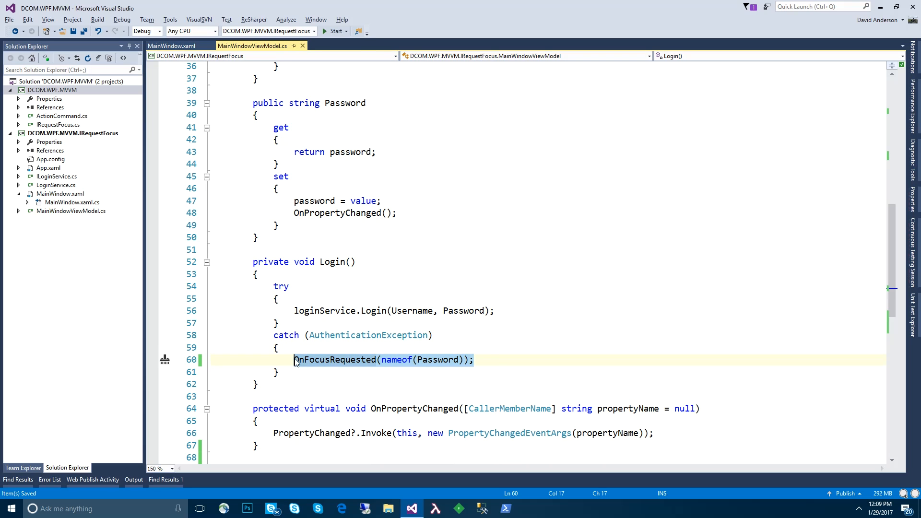
mouse_move(387, 369)
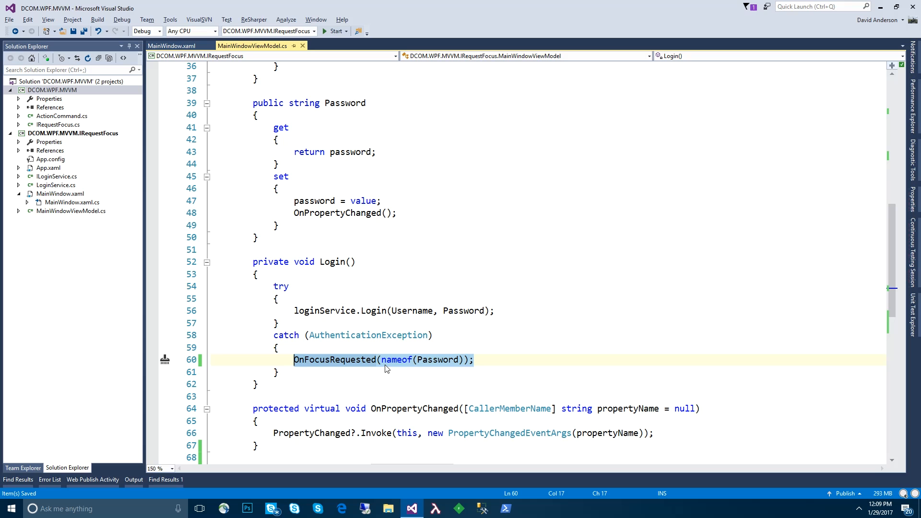
mouse_move(171, 47)
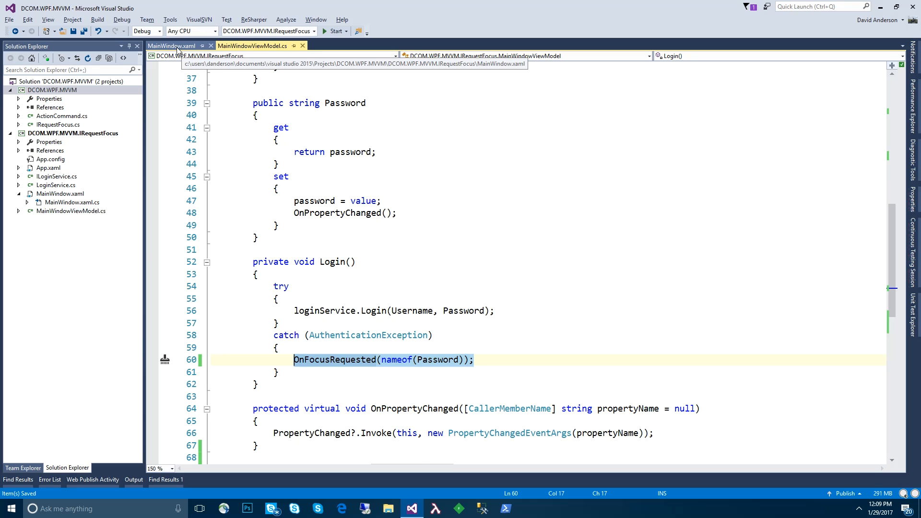
- In MainWindow_OnLoaded cast DataContext to an IRequestFocus local variable
click(171, 46)
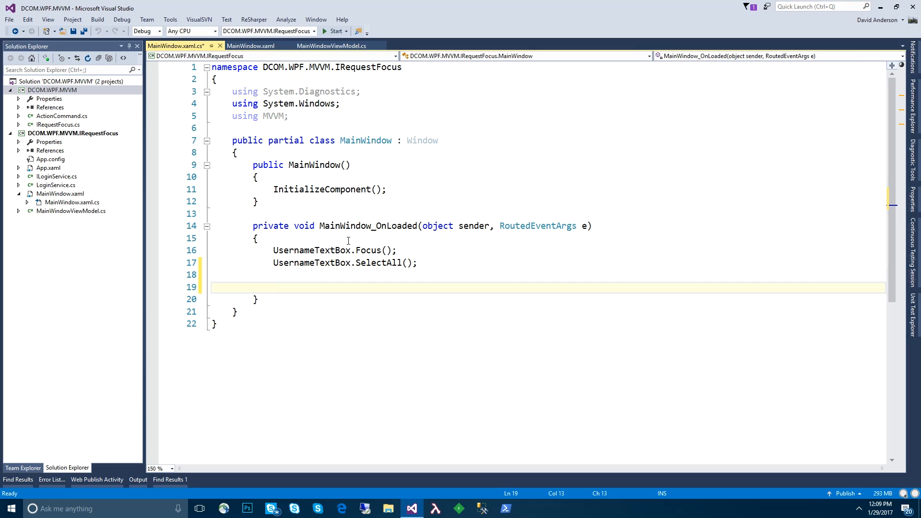
text(IRequestFocus focus)
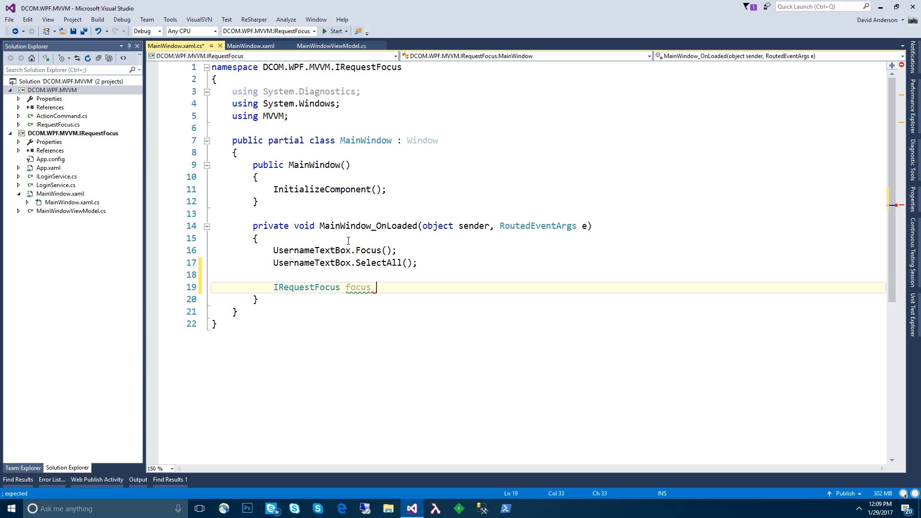
text(= ())
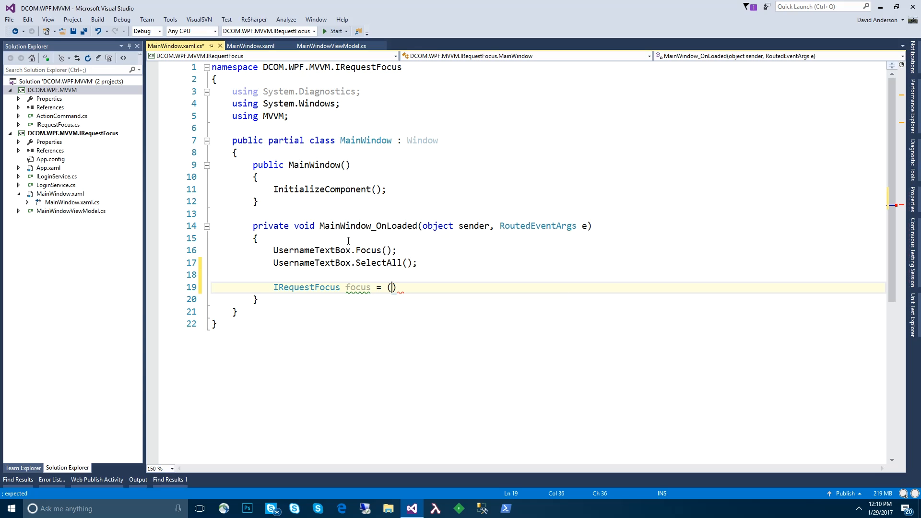
text(IRequestFocus)
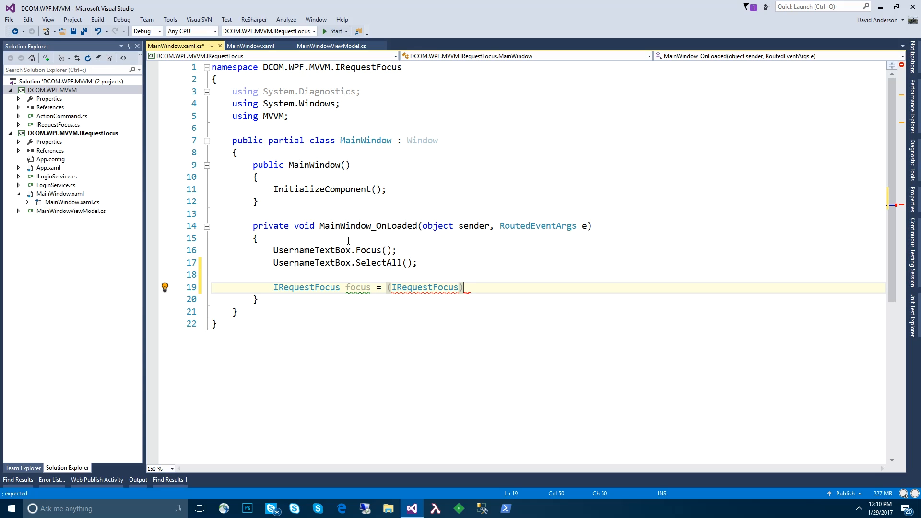
text(DataContext;)
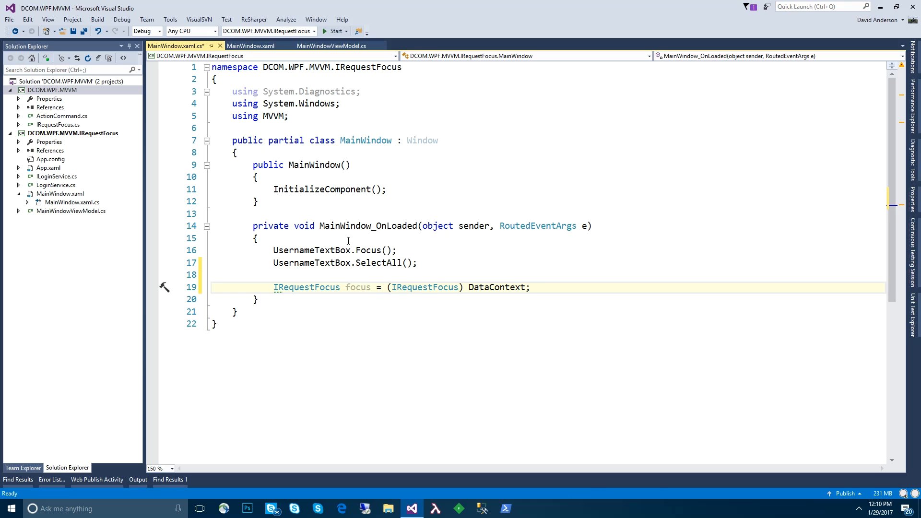
- Subscribe a generated OnFocusRequested handler to focus.FocusRequested and start a switch on e.PropertyName
text(focus)
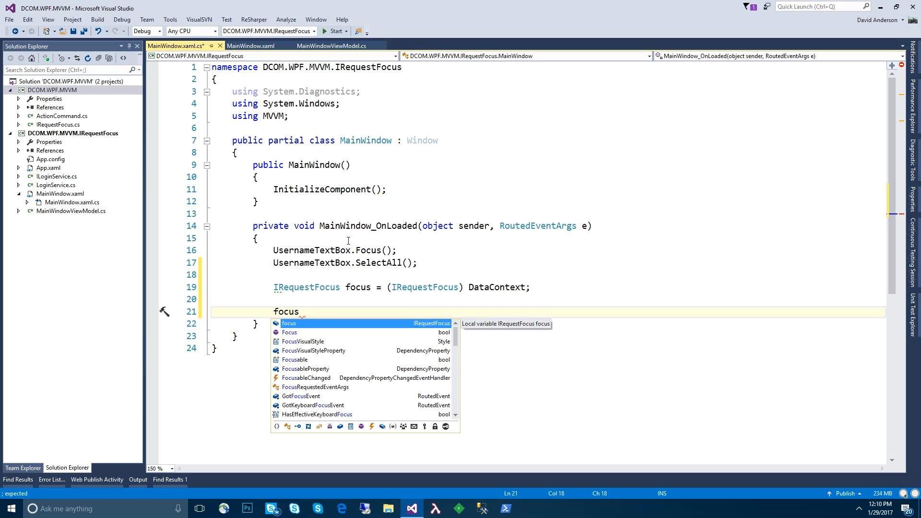
text(.FocusRequested +=)
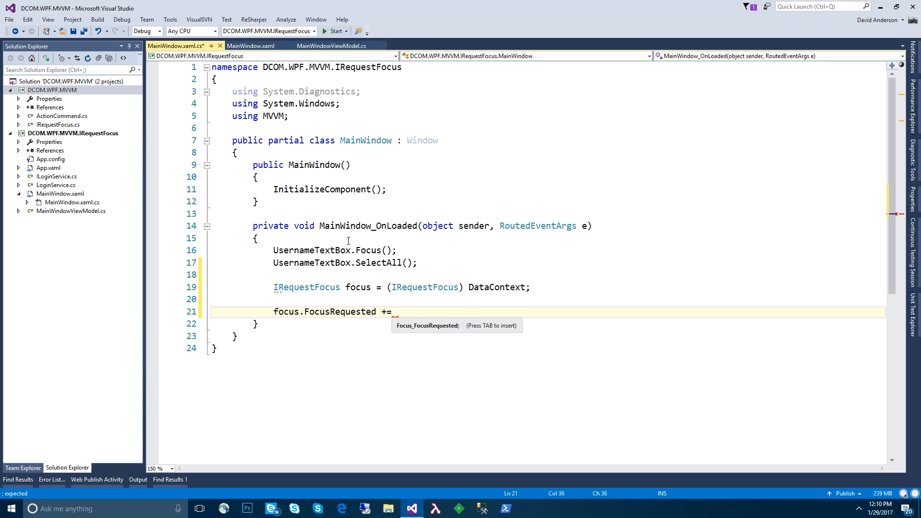
text(OnFocusRequested;)
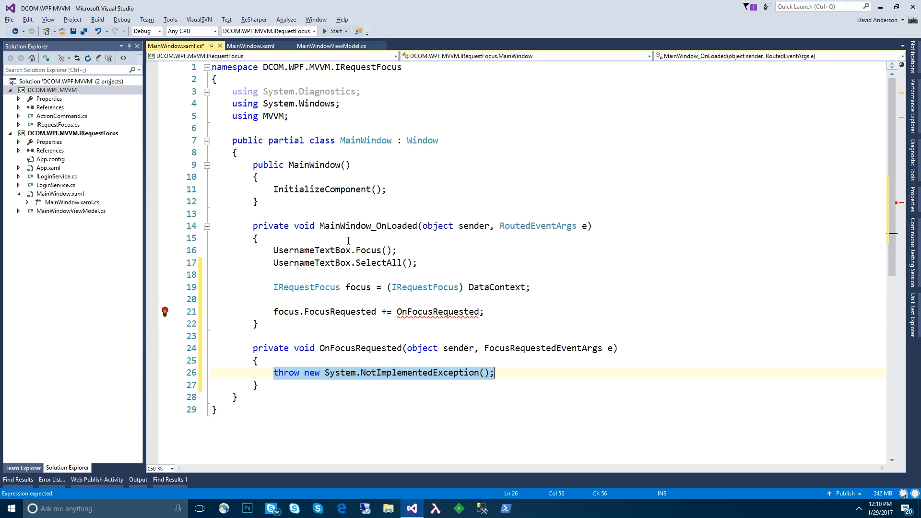
text(switch (e.PropertyName)
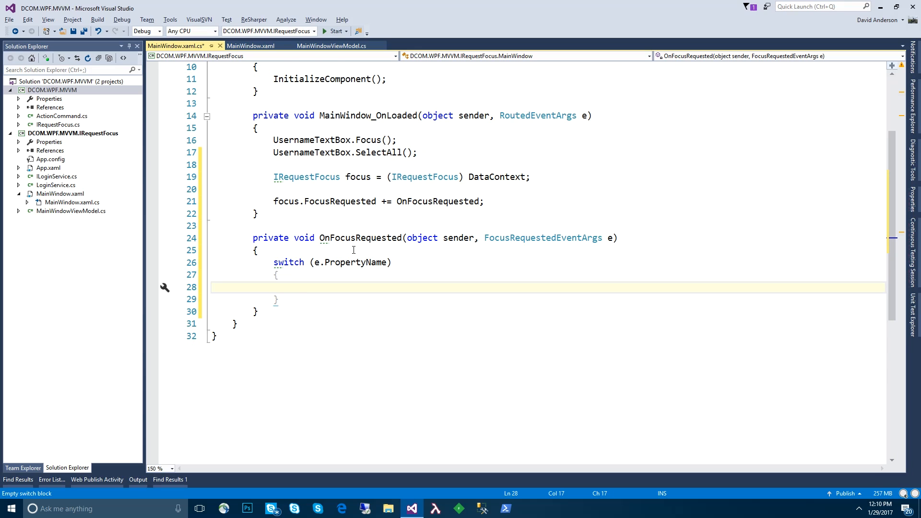
mouse_move(561, 249)
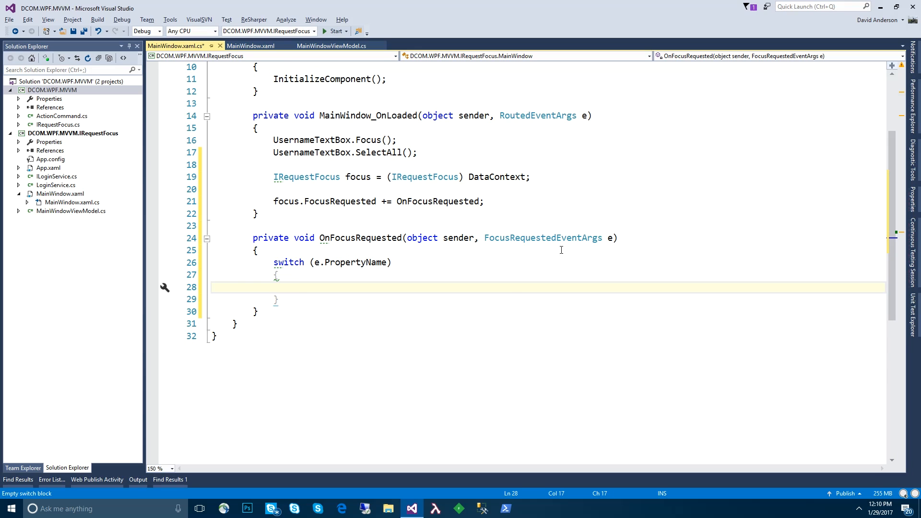
- Add an empty case "Password": break; to the switch
text(case "Pa")
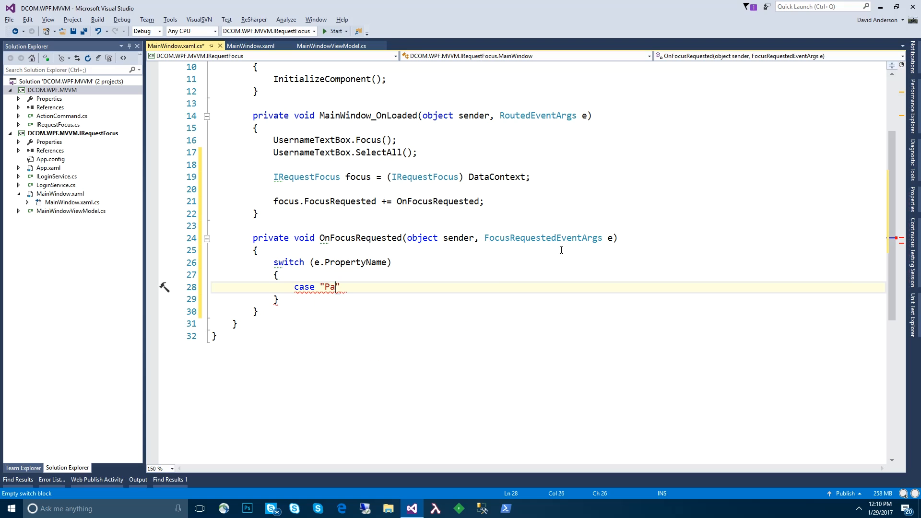
text(ssword":)
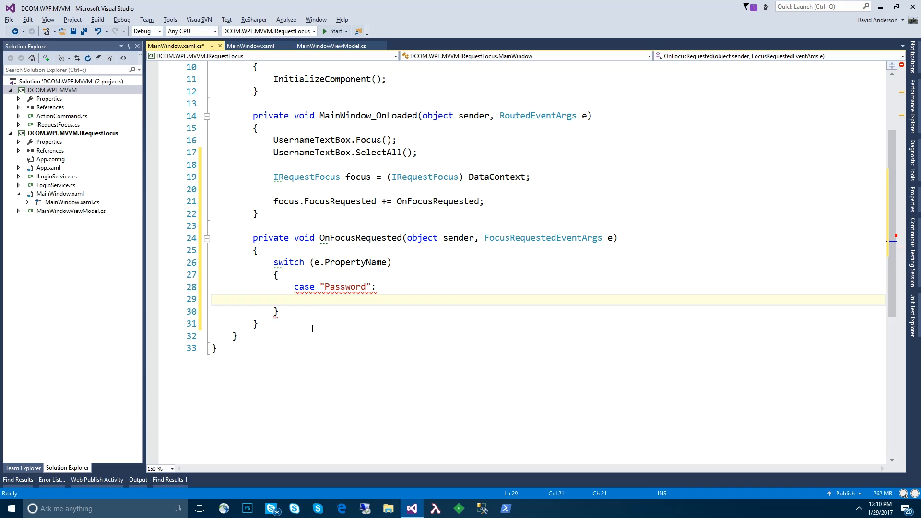
text(break;)
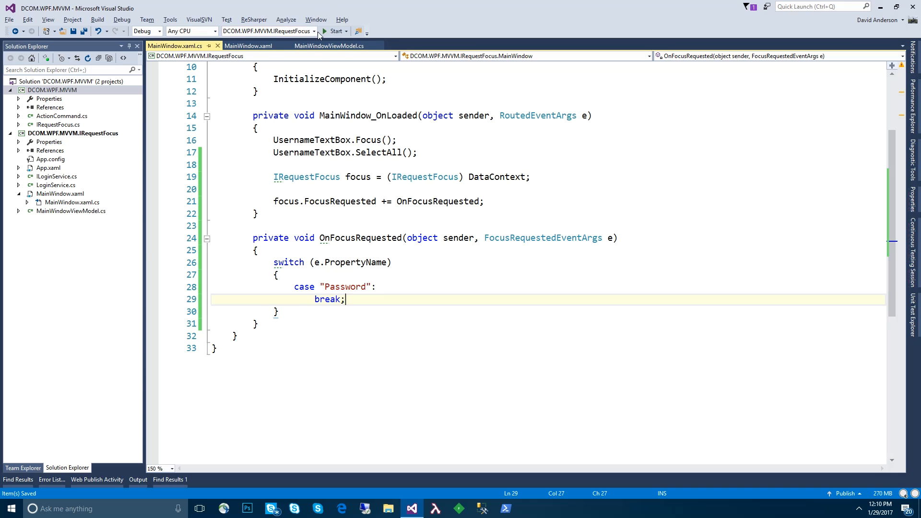
- Name the password TextBox in MainWindow.xaml PasswordTextBox and return to the code-behind
click(247, 46)
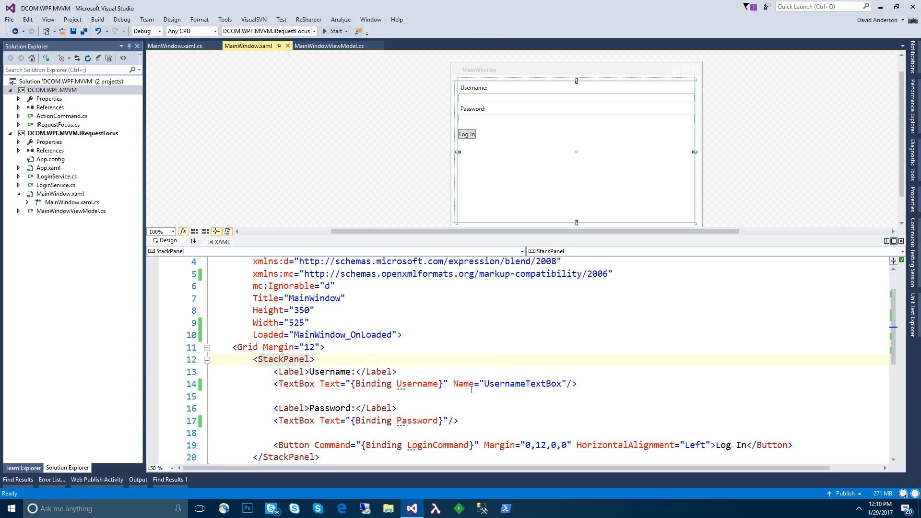
click(446, 347)
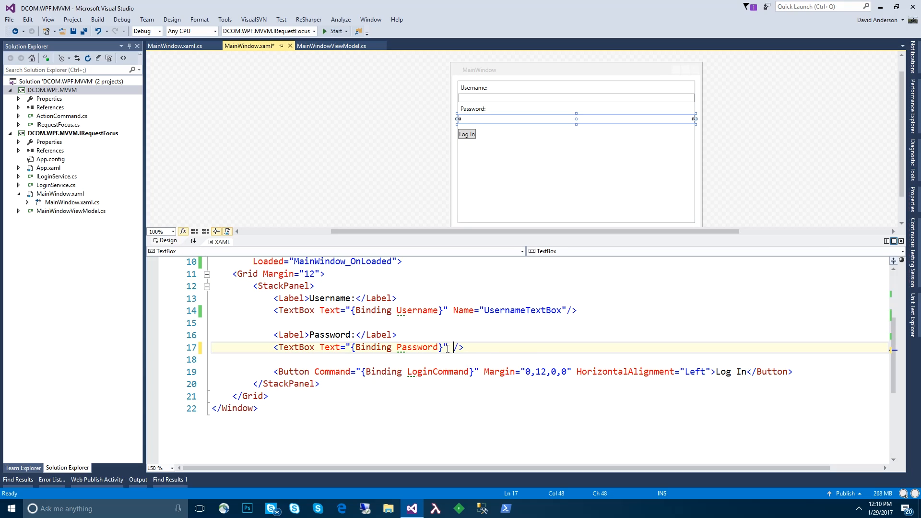
text(Name="BoxP")
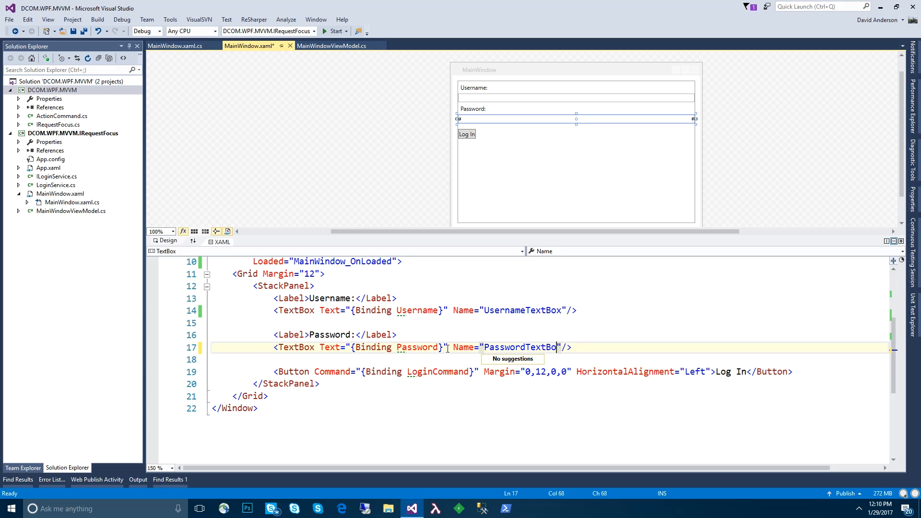
click(175, 46)
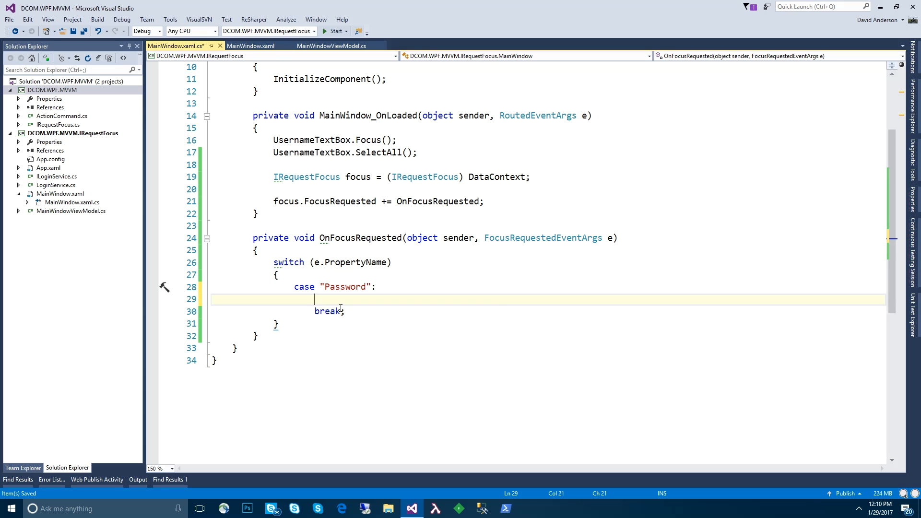
- Call PasswordTextBox.Focus() and PasswordTextBox.SelectAll() in the Password case, then build and run
text(PasswordTextBox.)
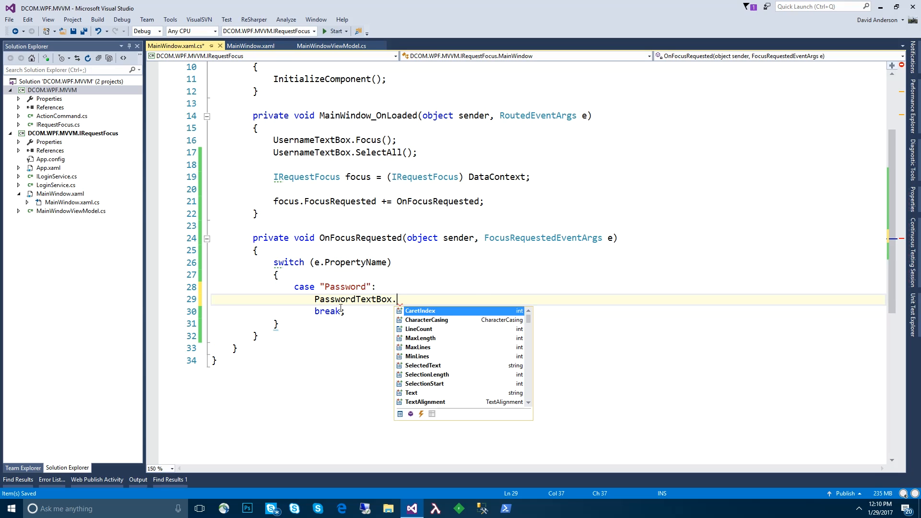
text(Focus())
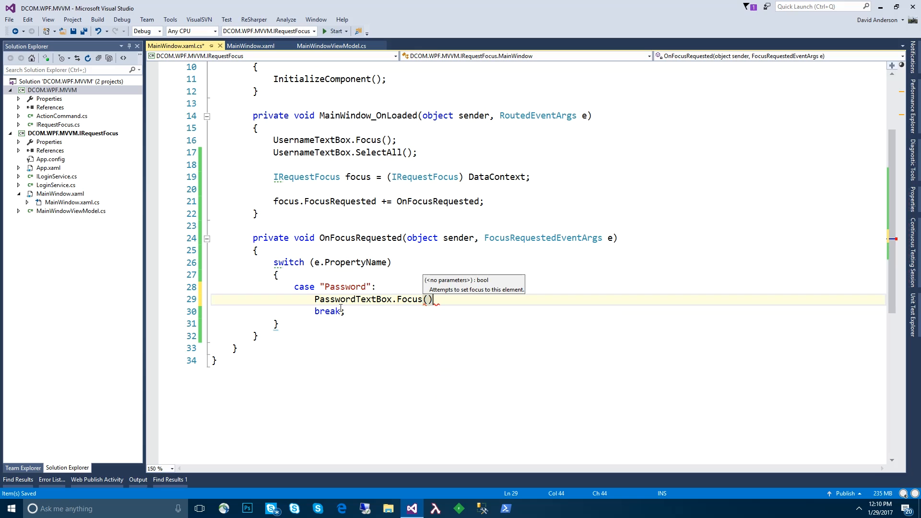
text(PasswordTextBox.)
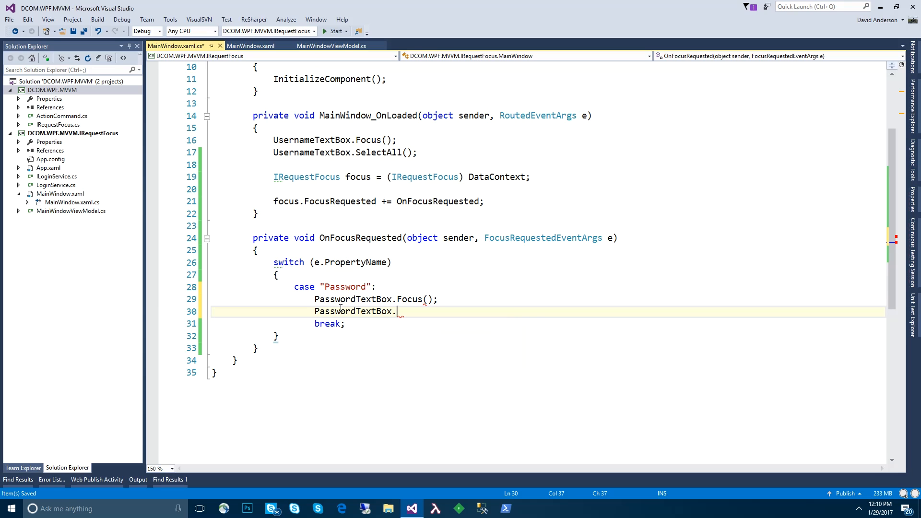
text(SelectAll();)
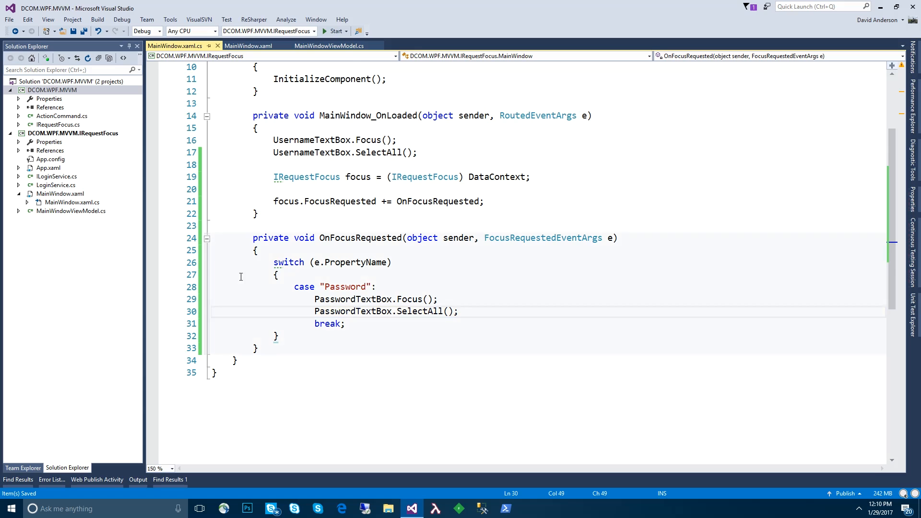
click(333, 31)
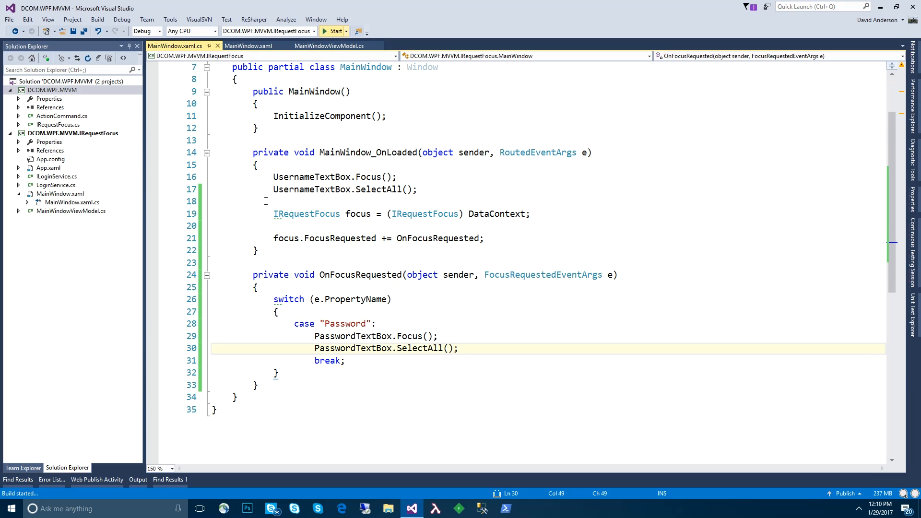
click(333, 30)
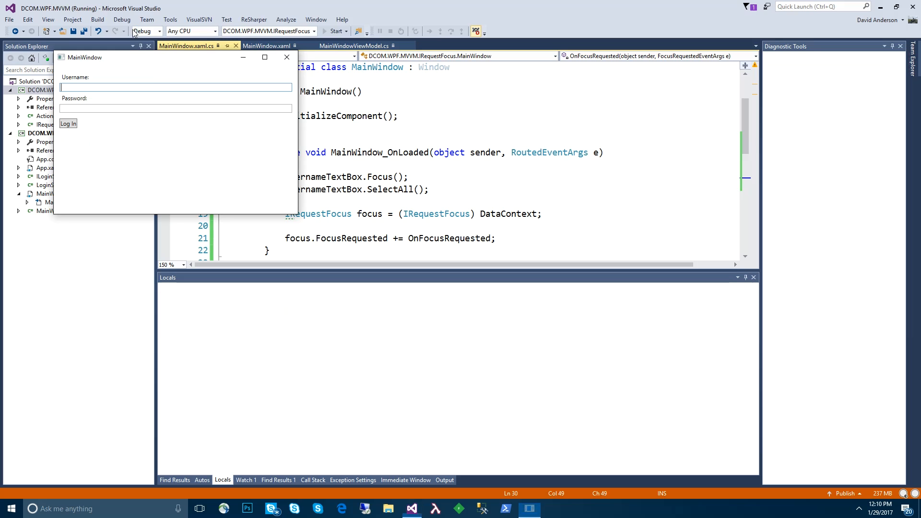
text(testat)
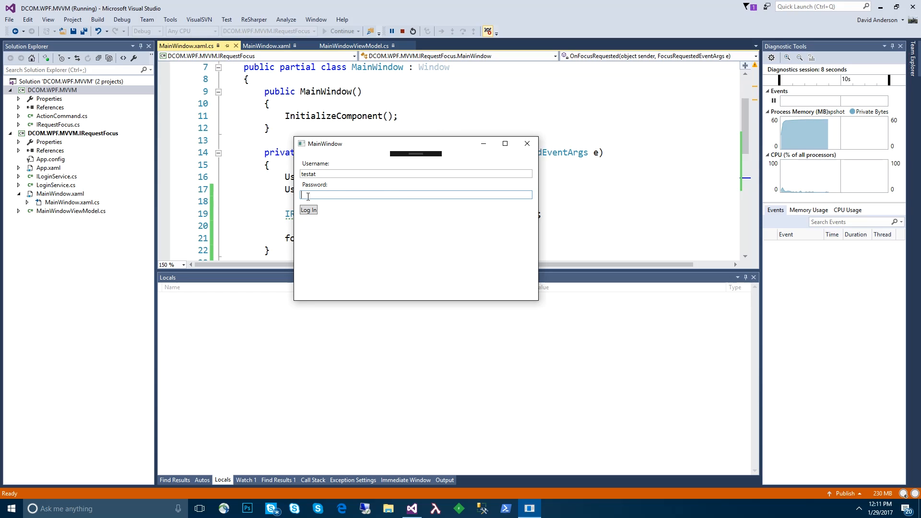
text(sdgagsdsgdsa)
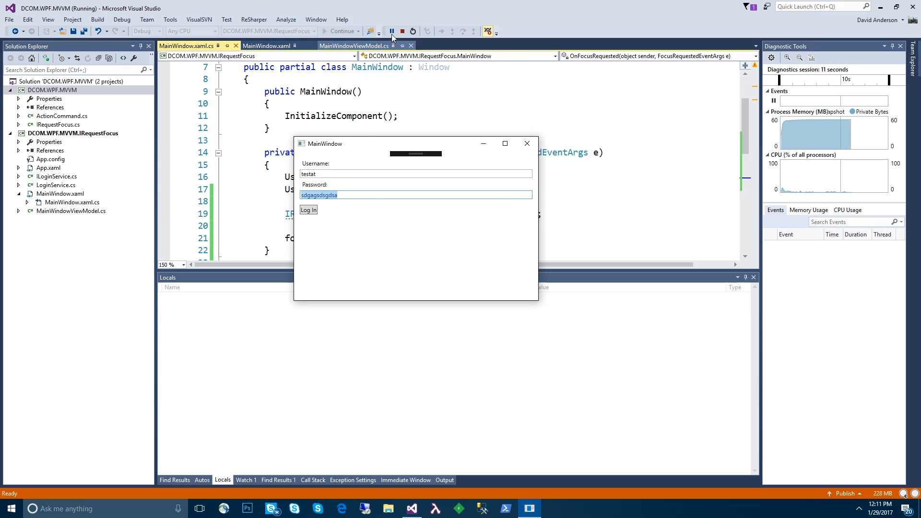
click(413, 31)
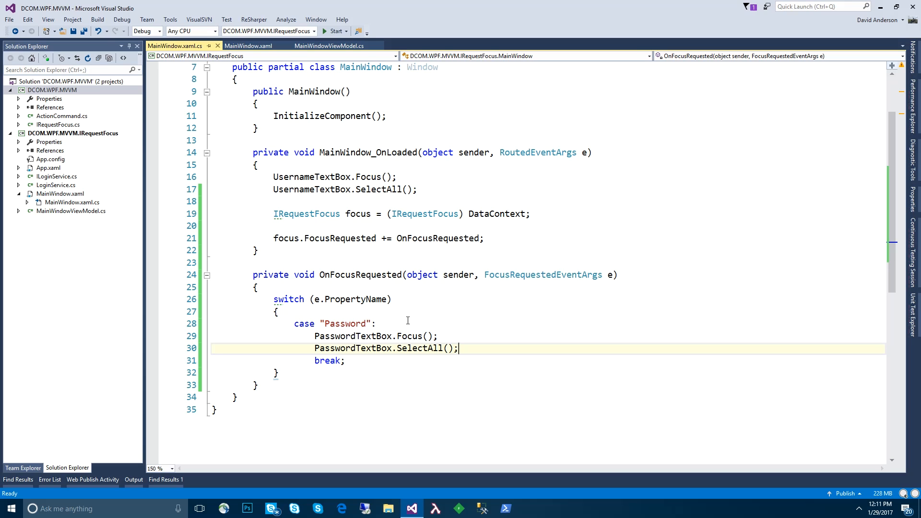
- Declare var viewModel = (MainWindowViewModel) DataContext at the start of OnFocusRequested
scroll(down, 3)
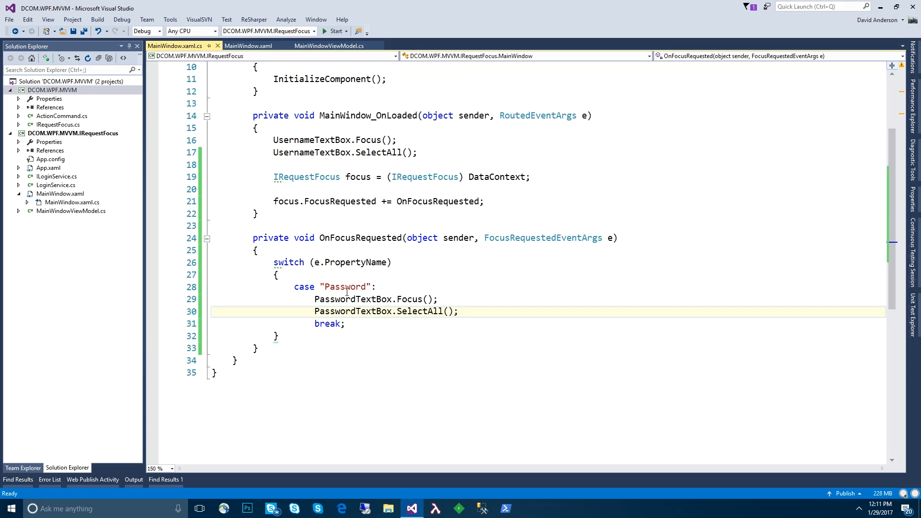
double_click(343, 287)
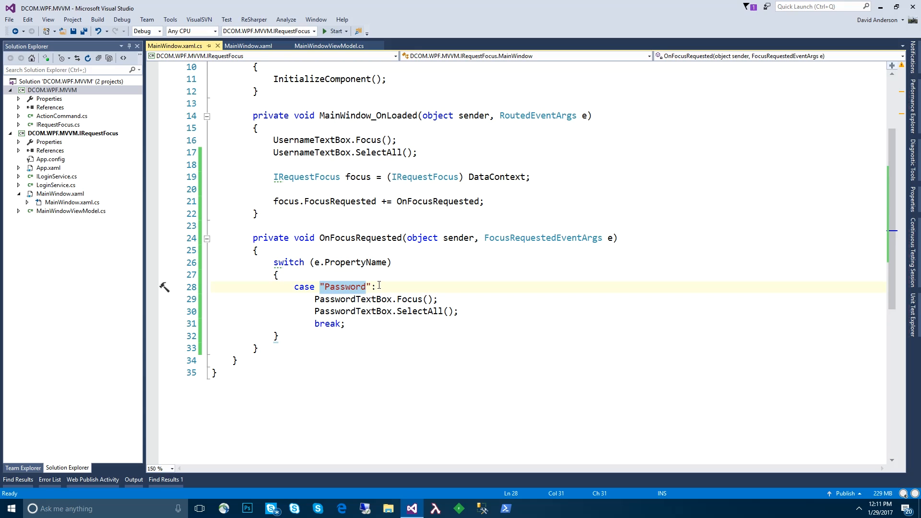
scroll(up, 3)
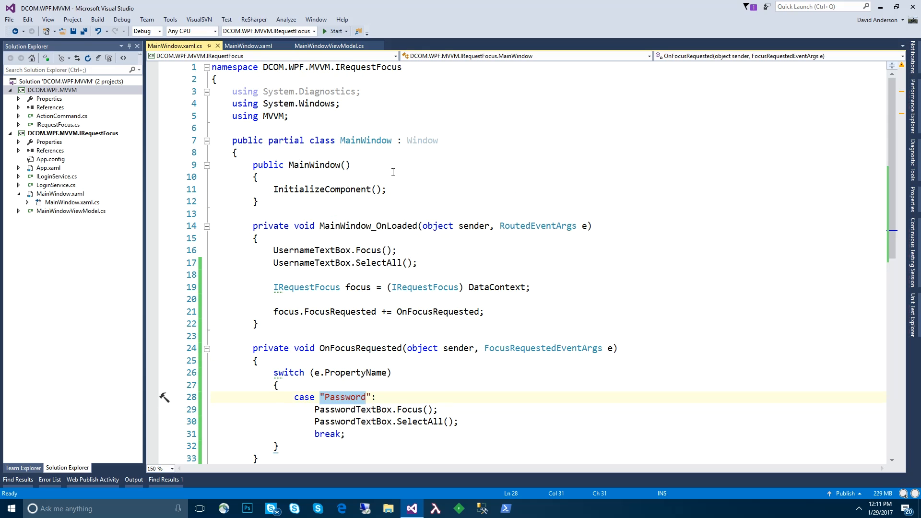
scroll(down, 3)
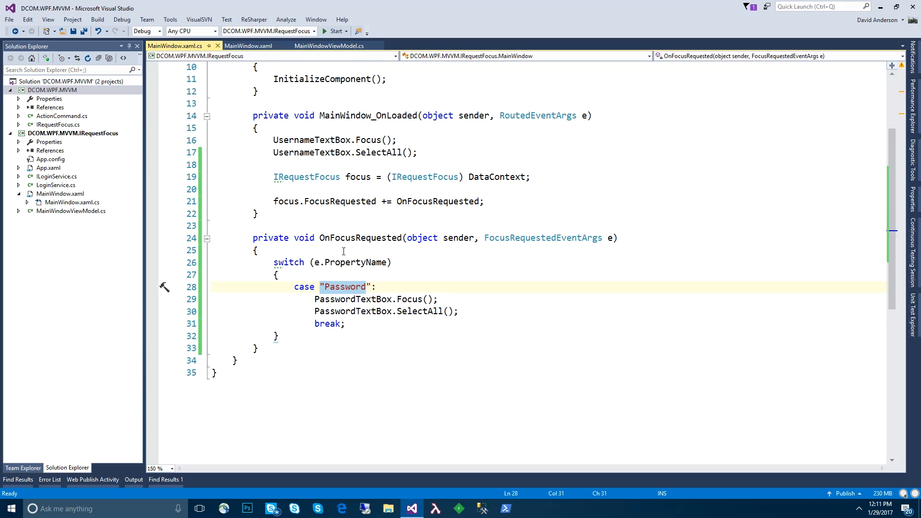
text(var v)
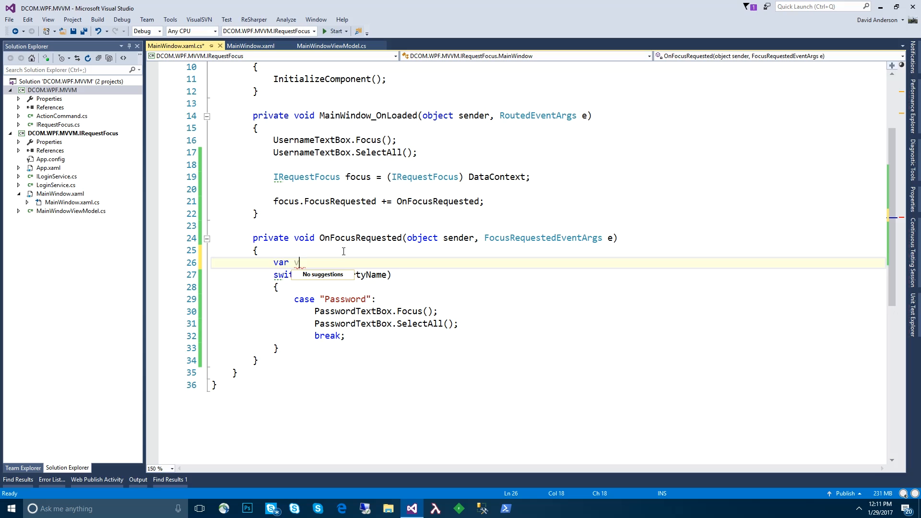
text(viewModel = (V)
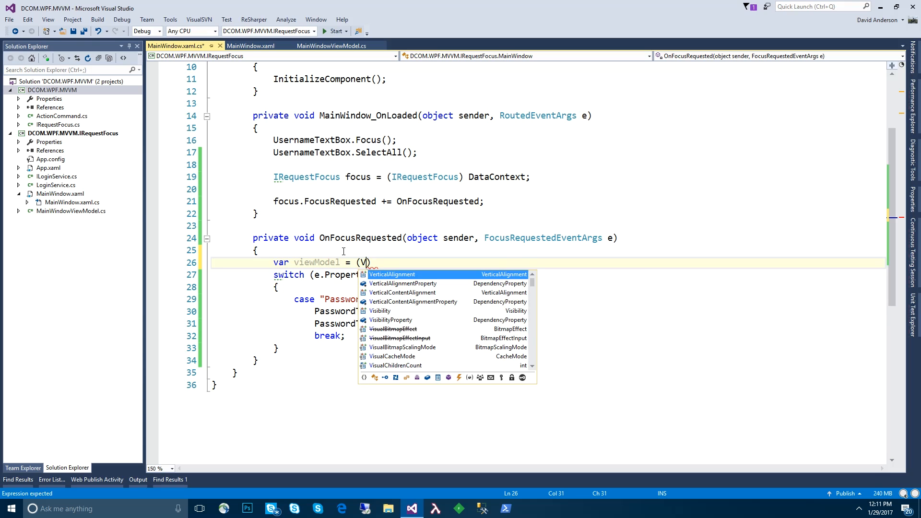
text(MainWindowViewModel)
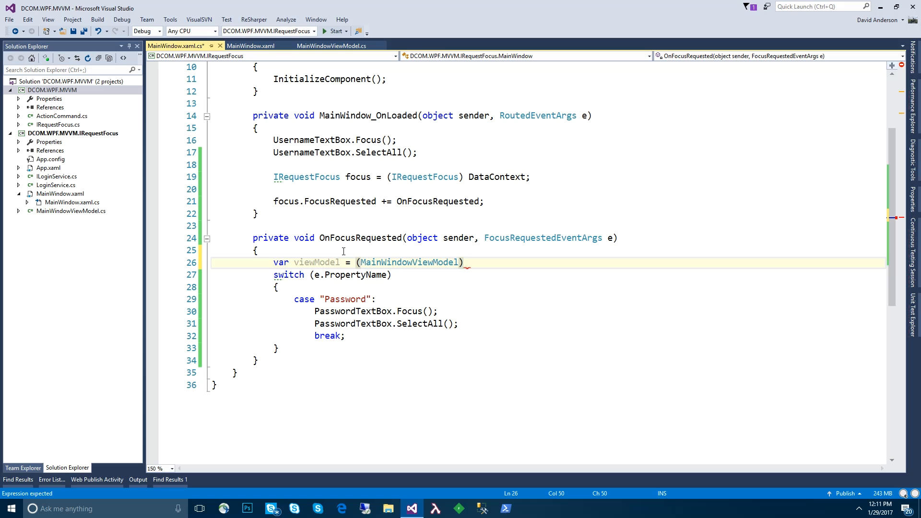
text(DataContext;)
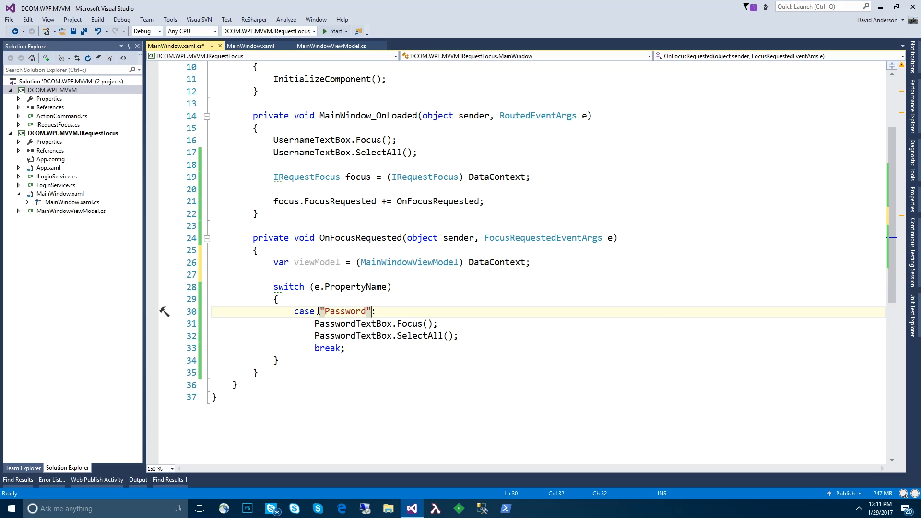
- Replace the "Password" case label with nameof(viewModel.Password) and save the file
text(nameof()
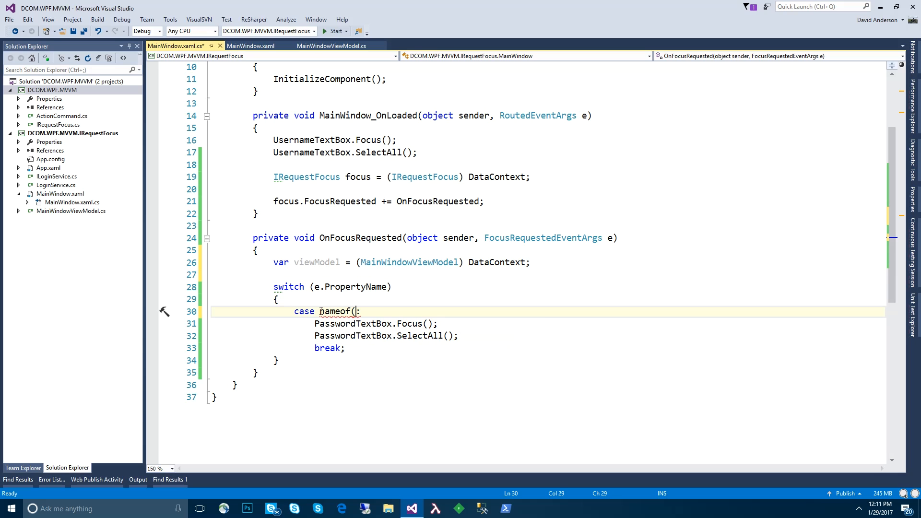
text(viewModel.Password)
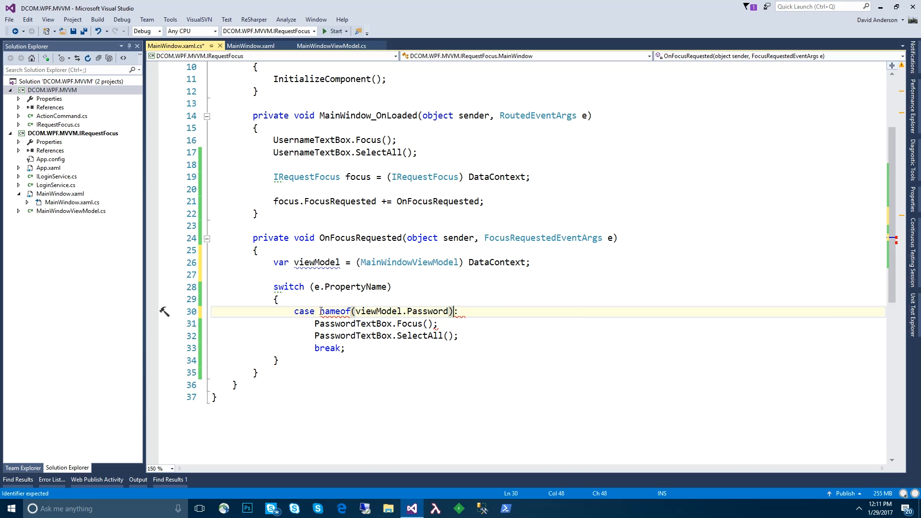
key(ctrl+s)
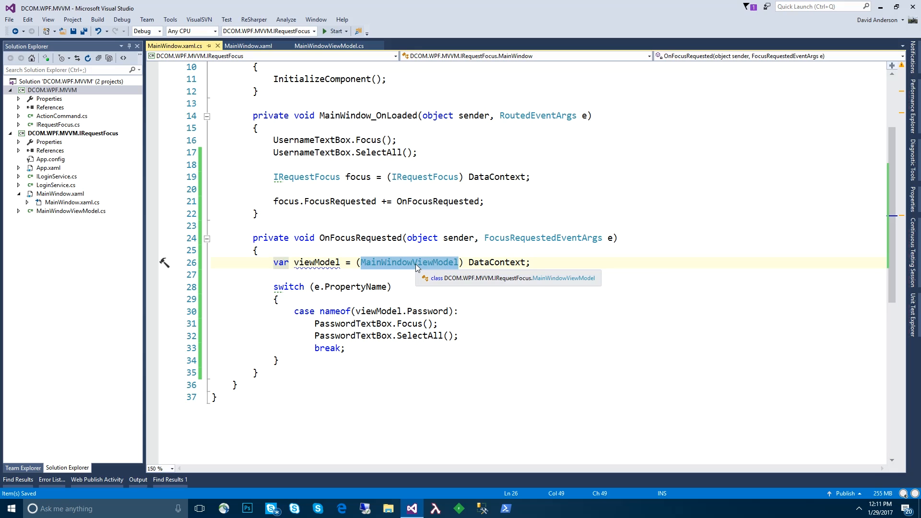
scroll(up, 3)
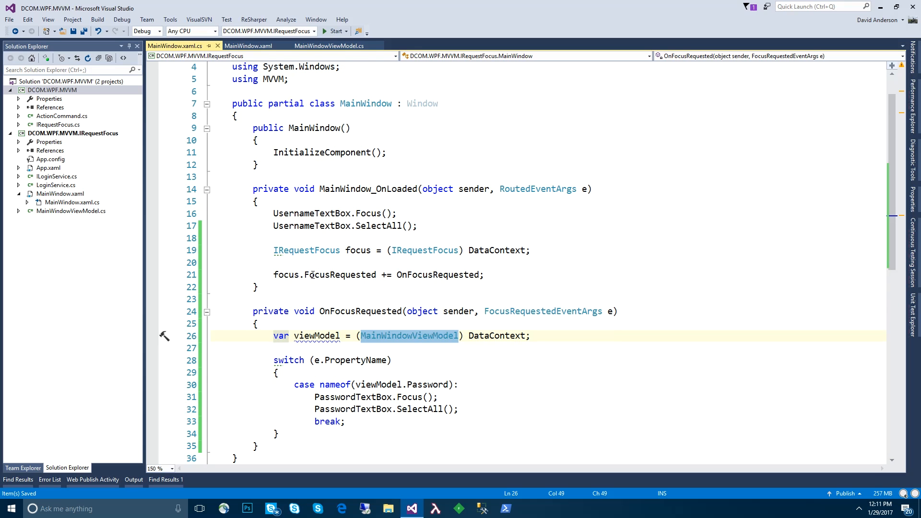
mouse_move(324, 274)
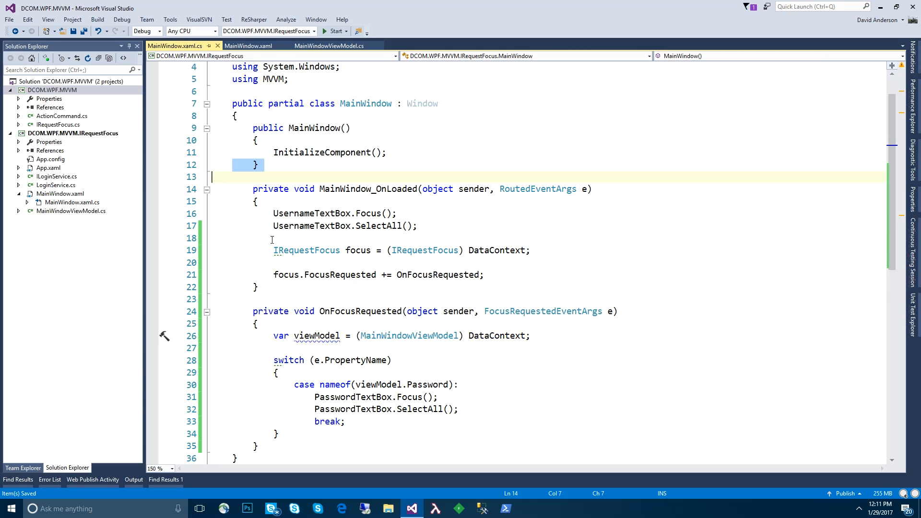
click(257, 446)
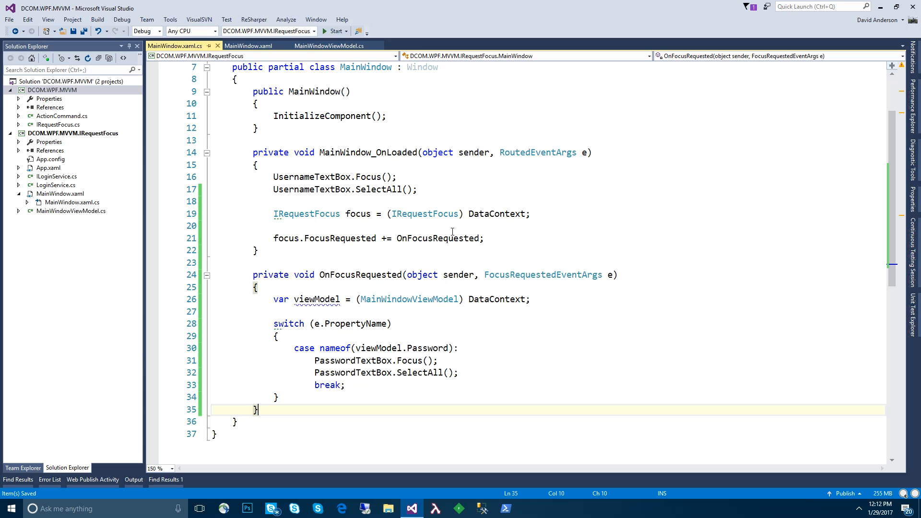
- Select the MainWindowViewModel cast type and navigate to its class file
scroll(down, 3)
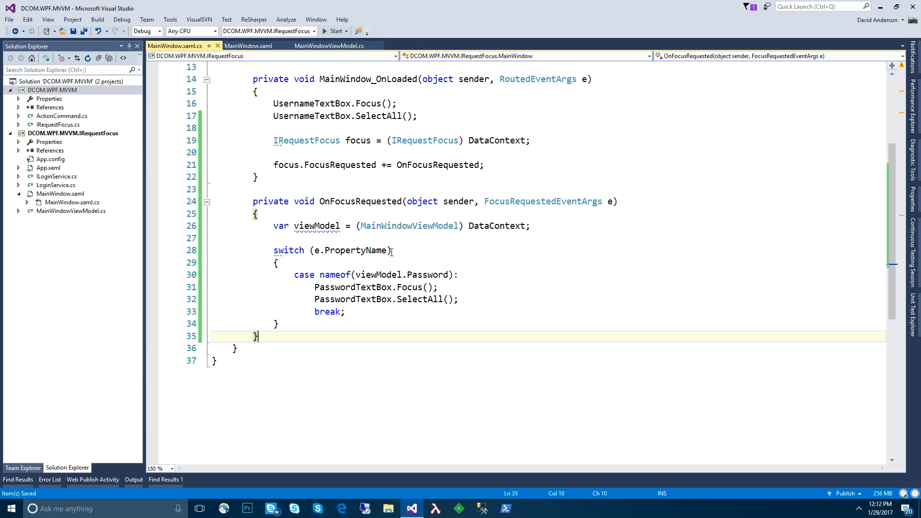
click(391, 225)
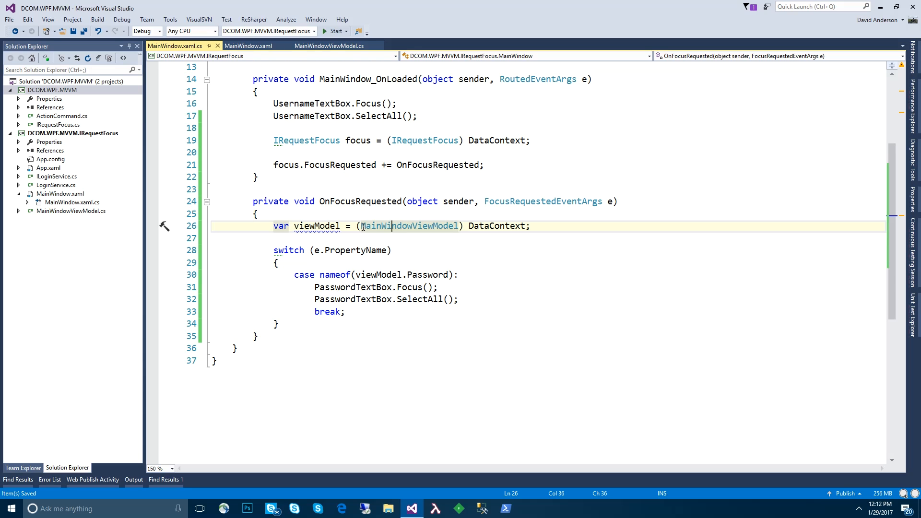
double_click(409, 226)
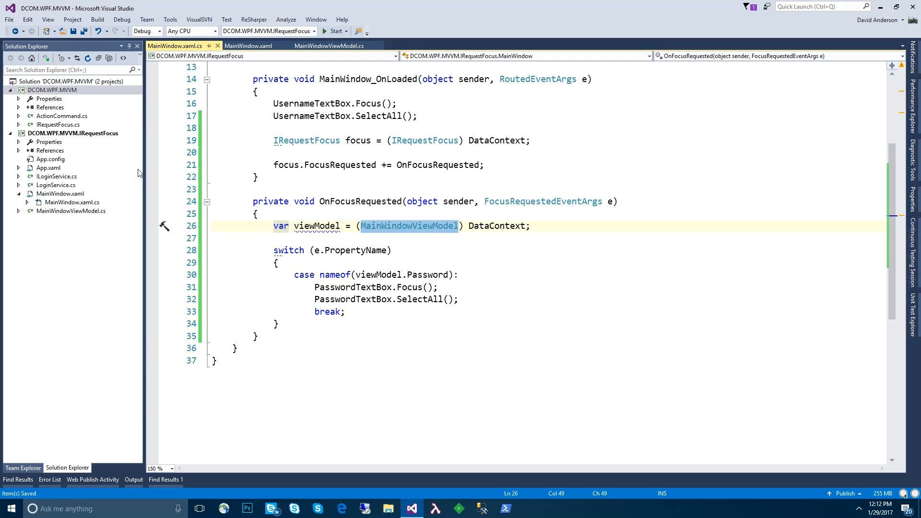
click(329, 46)
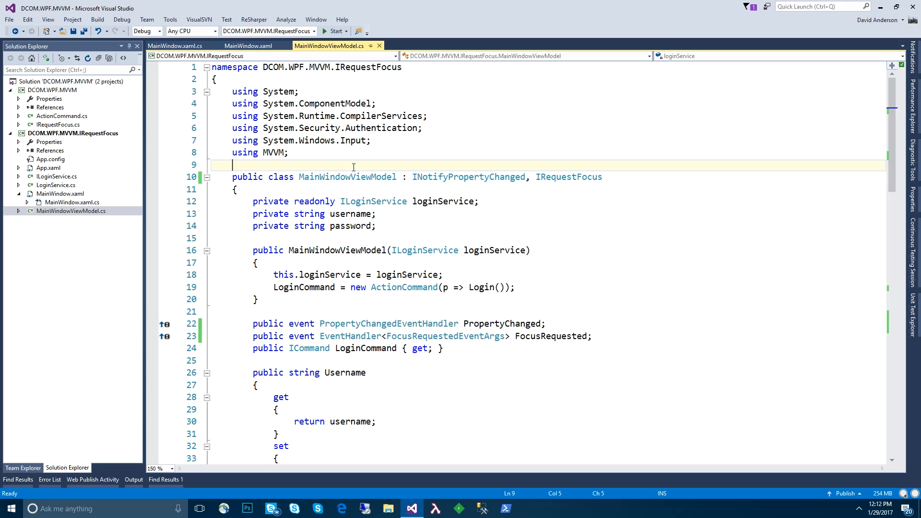
- Declare public interface IMainWindowViewModel with a string Password { get; set; } property, then return to the code-behind
text(public interface)
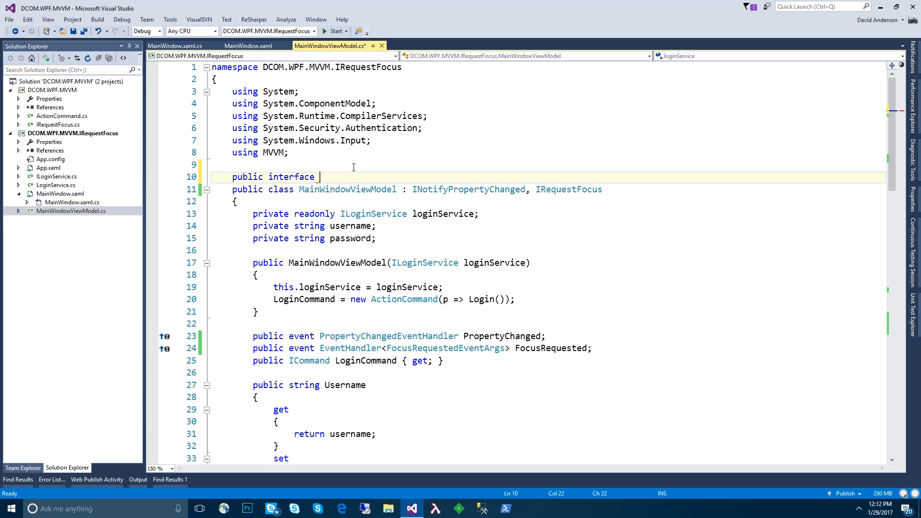
text(I)
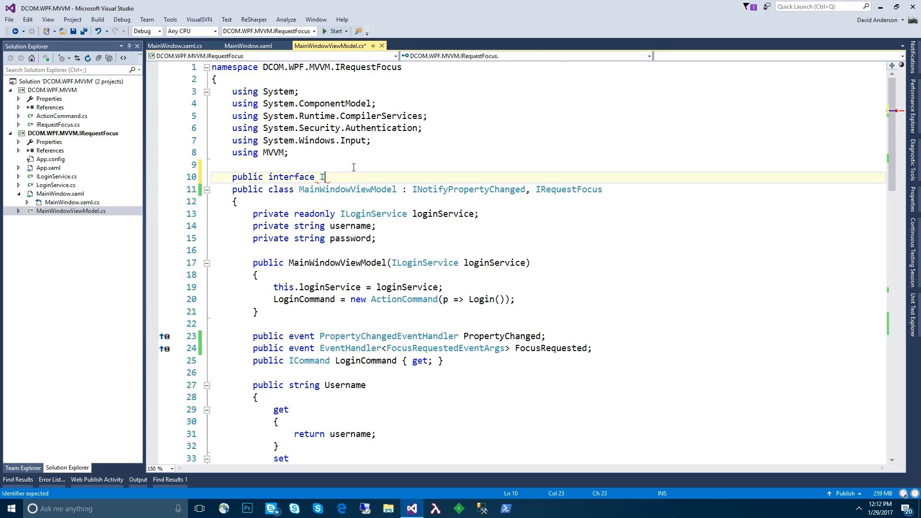
text(MainWindowViewModel)
text(p)
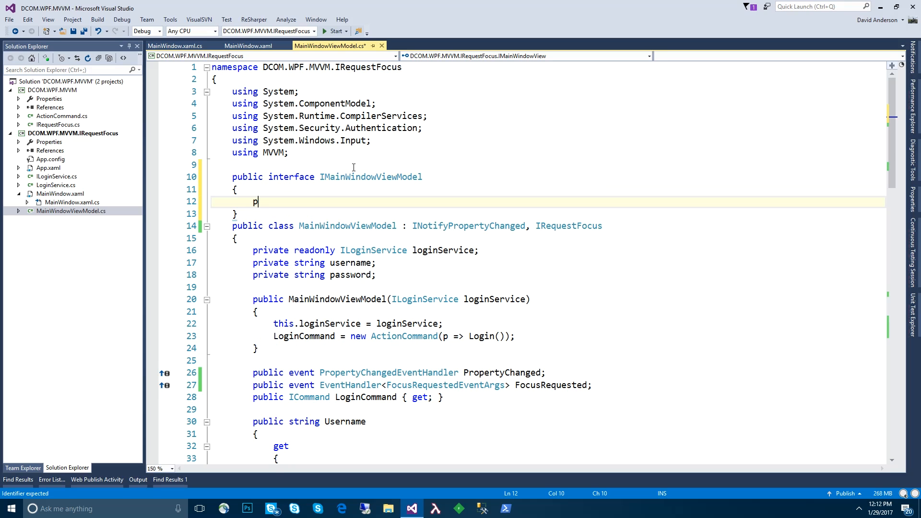
text(ublic string)
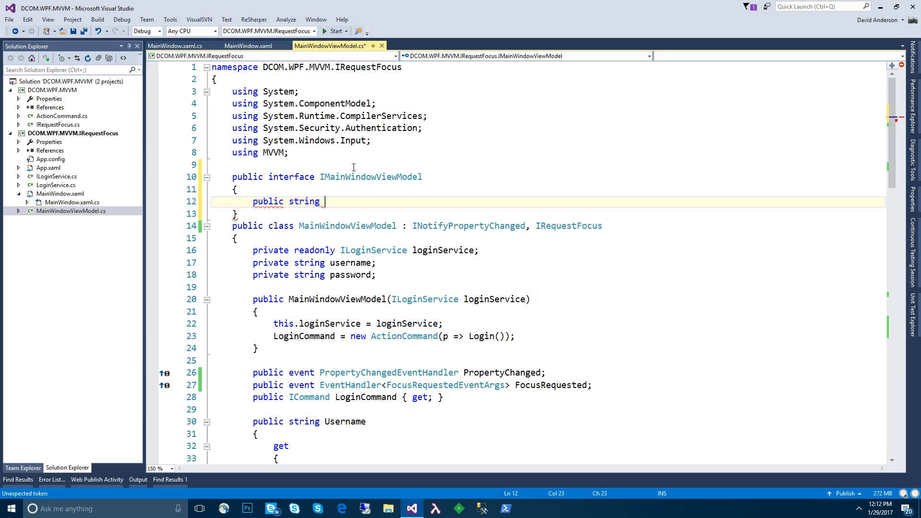
text(Password)
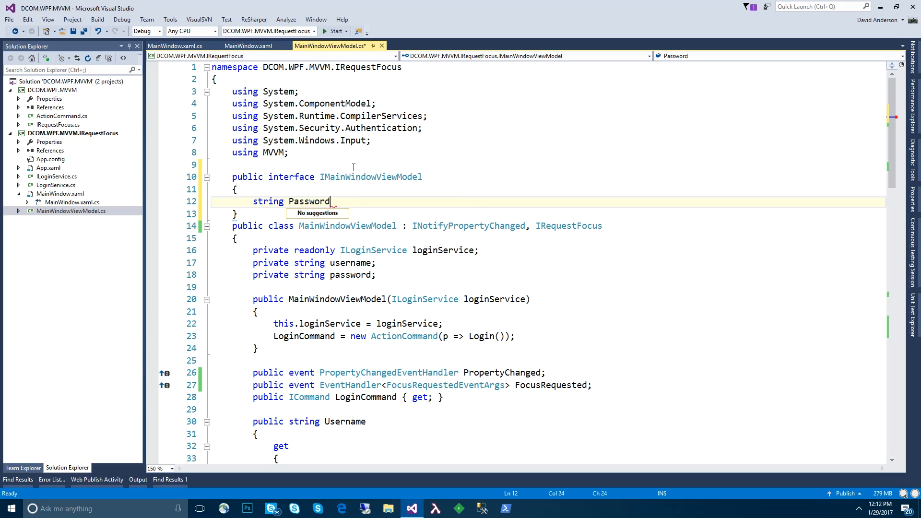
text({ get; set; })
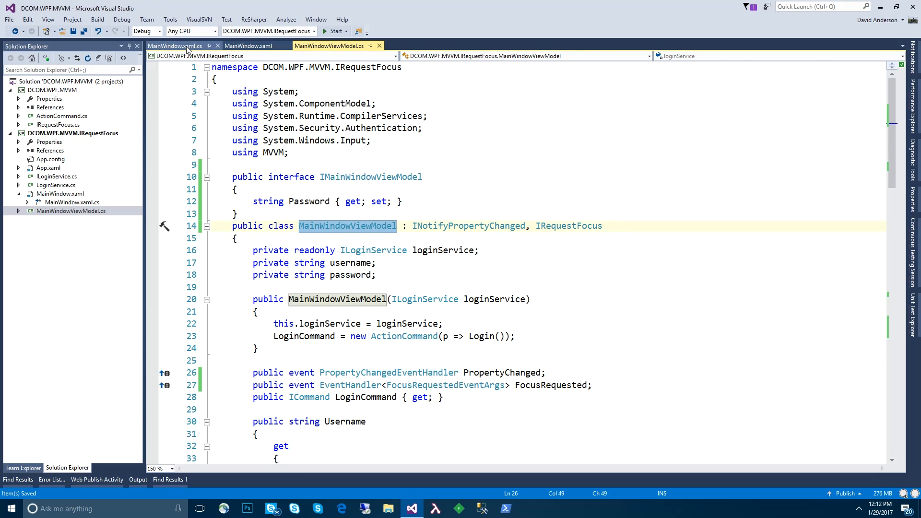
click(175, 46)
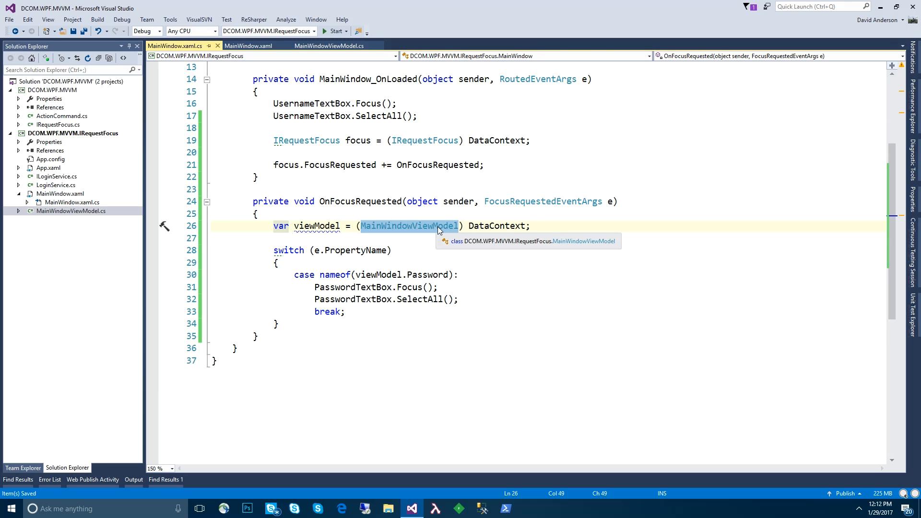
- Cast DataContext to IMainWindowViewModel instead, then show the MainWindowViewModelTests unit test file
text(IMA)
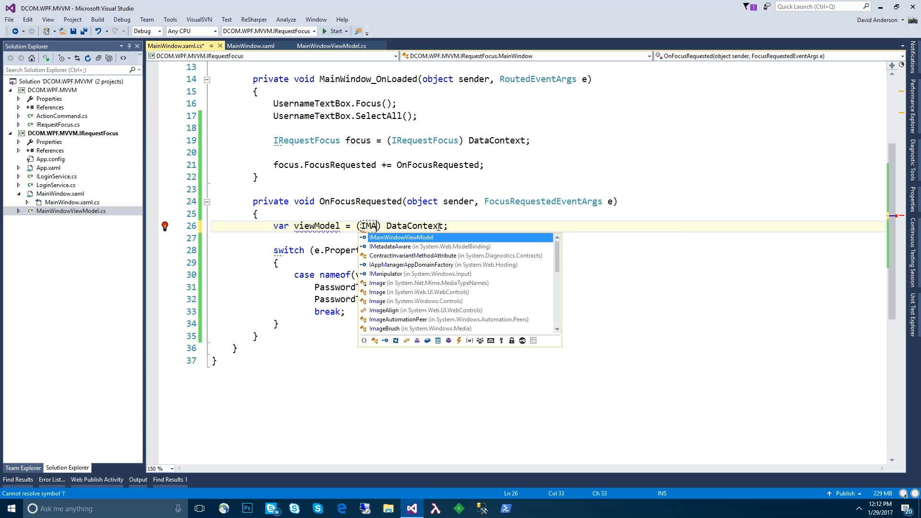
click(401, 237)
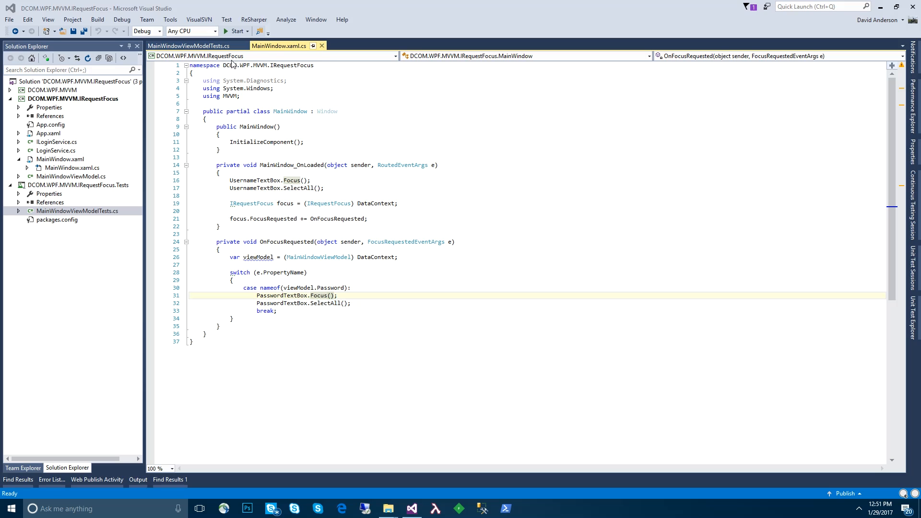
click(188, 46)
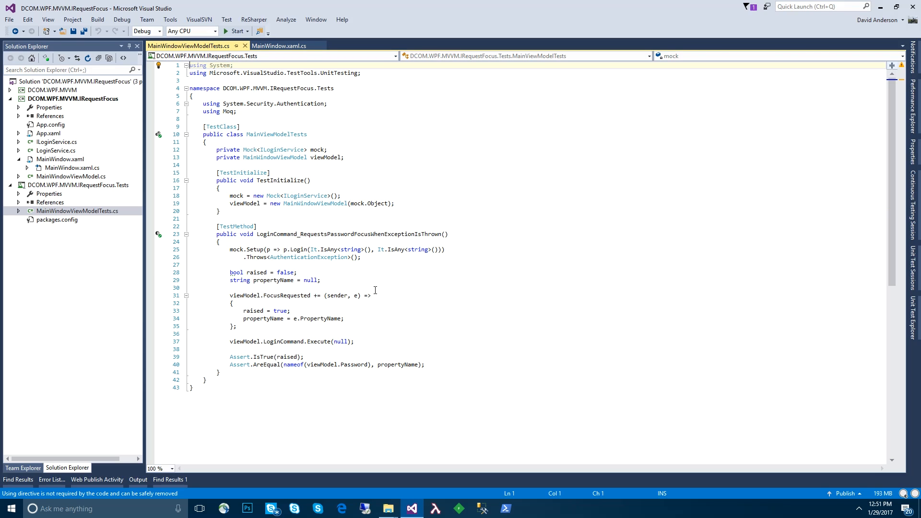